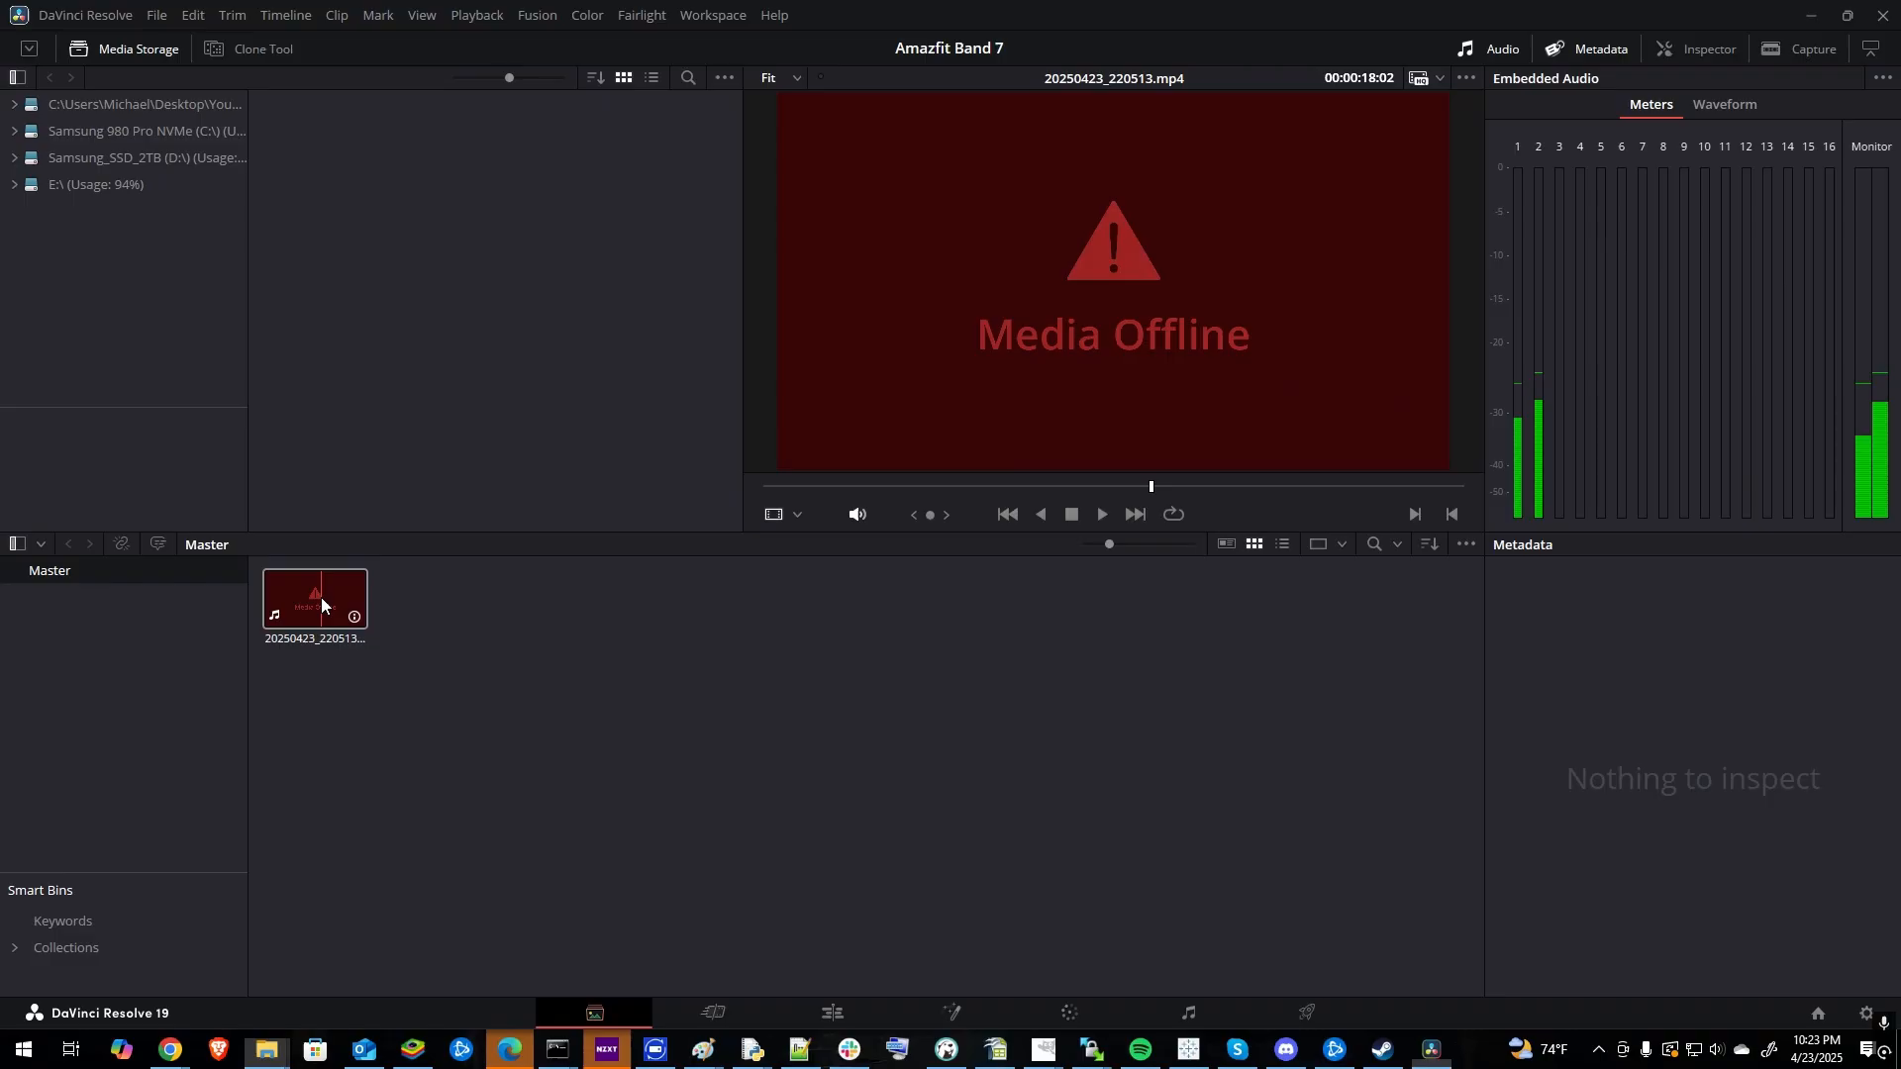
# Try relinking the offline clip in the Resolve media pool to its source folder.
pyautogui.rightClick(314, 599)
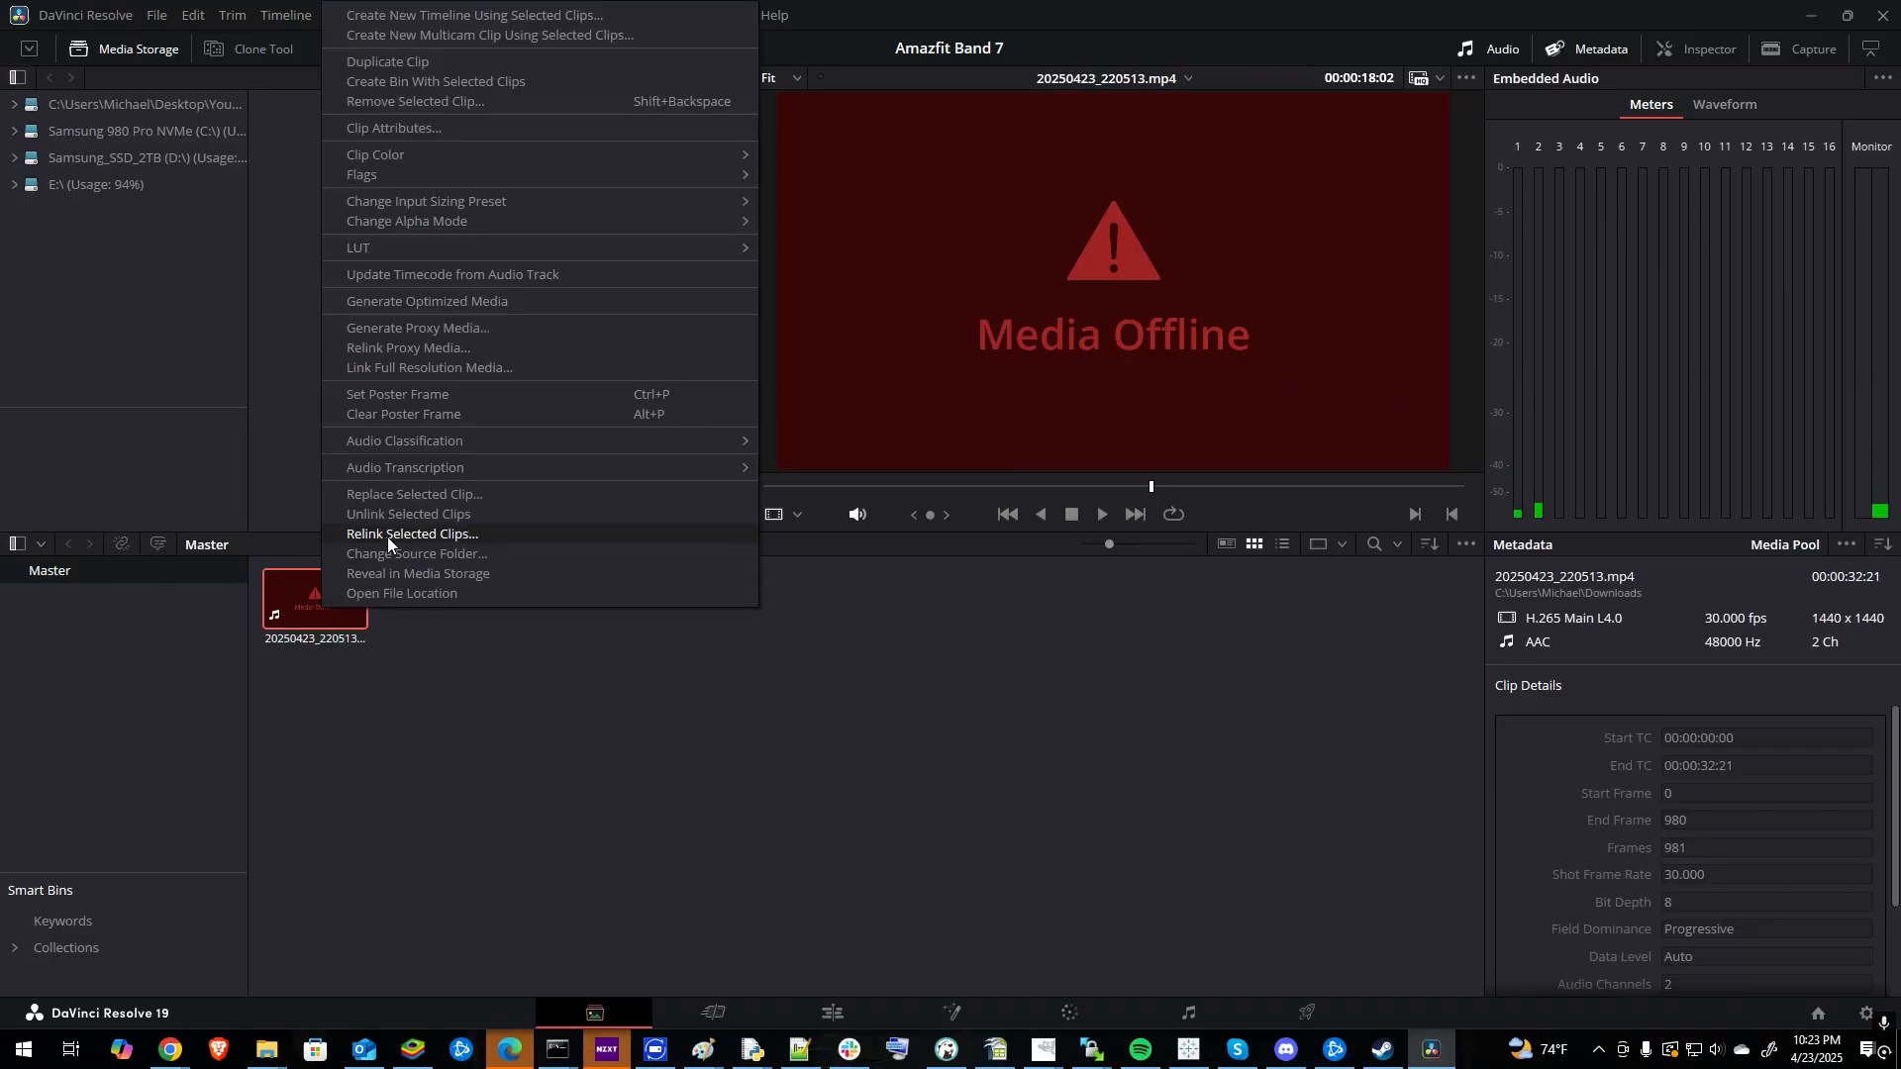
pyautogui.click(388, 544)
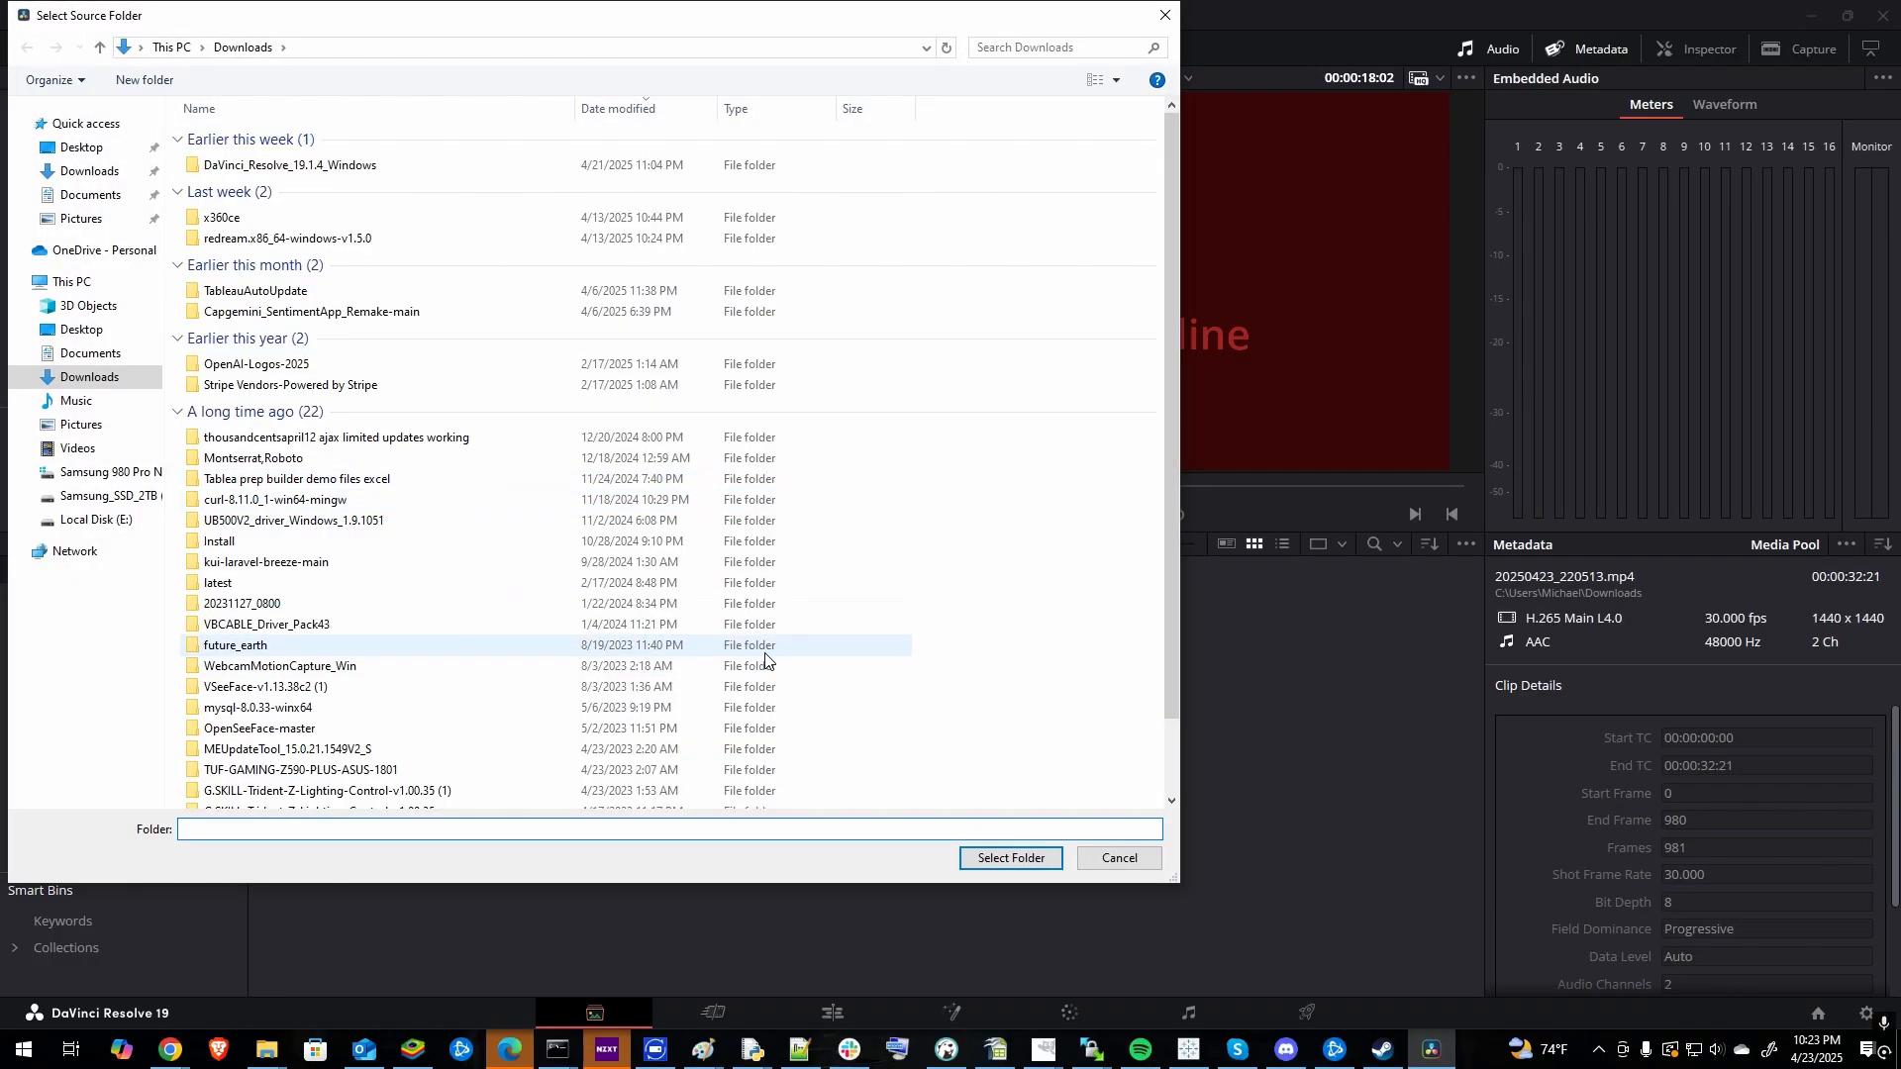
pyautogui.moveTo(618, 648)
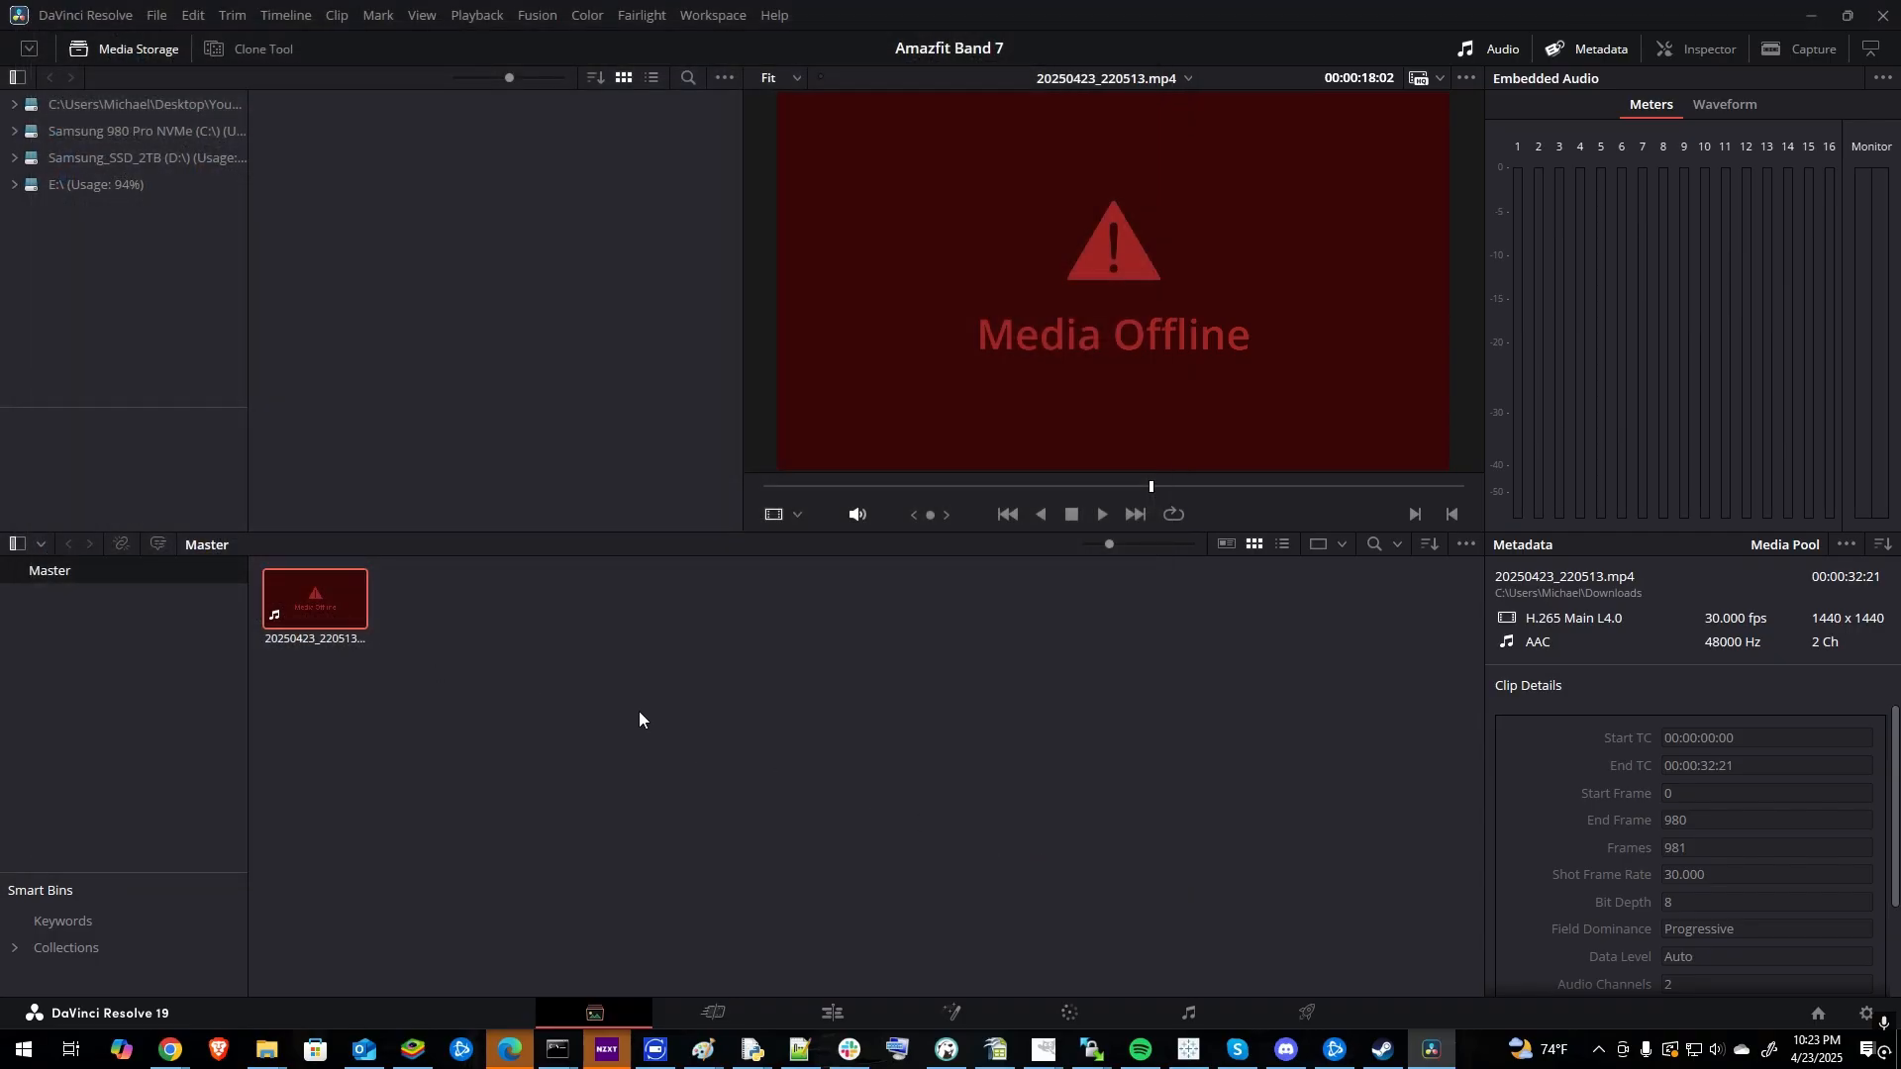
# Launch HandBrake and load 20250423_220513.mp4 from Downloads as the source.
pyautogui.write('han')
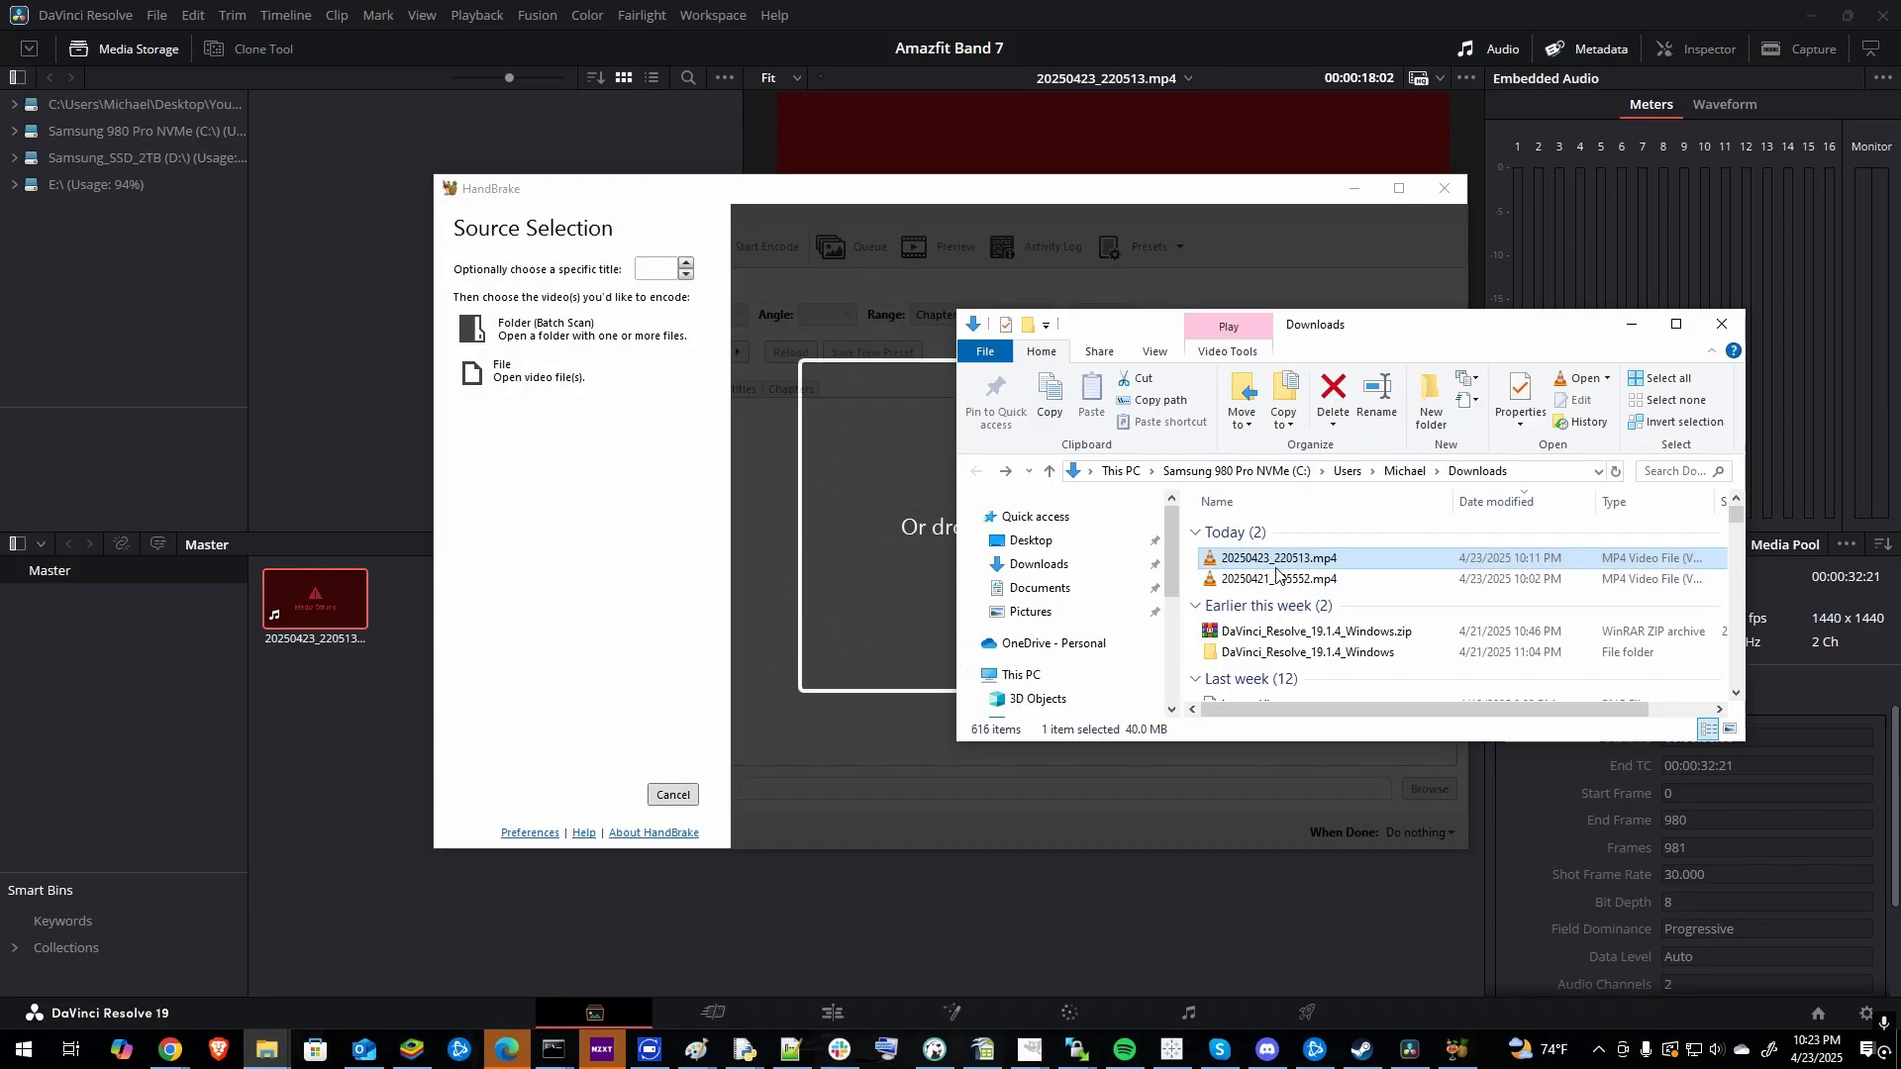
pyautogui.moveTo(1274, 579)
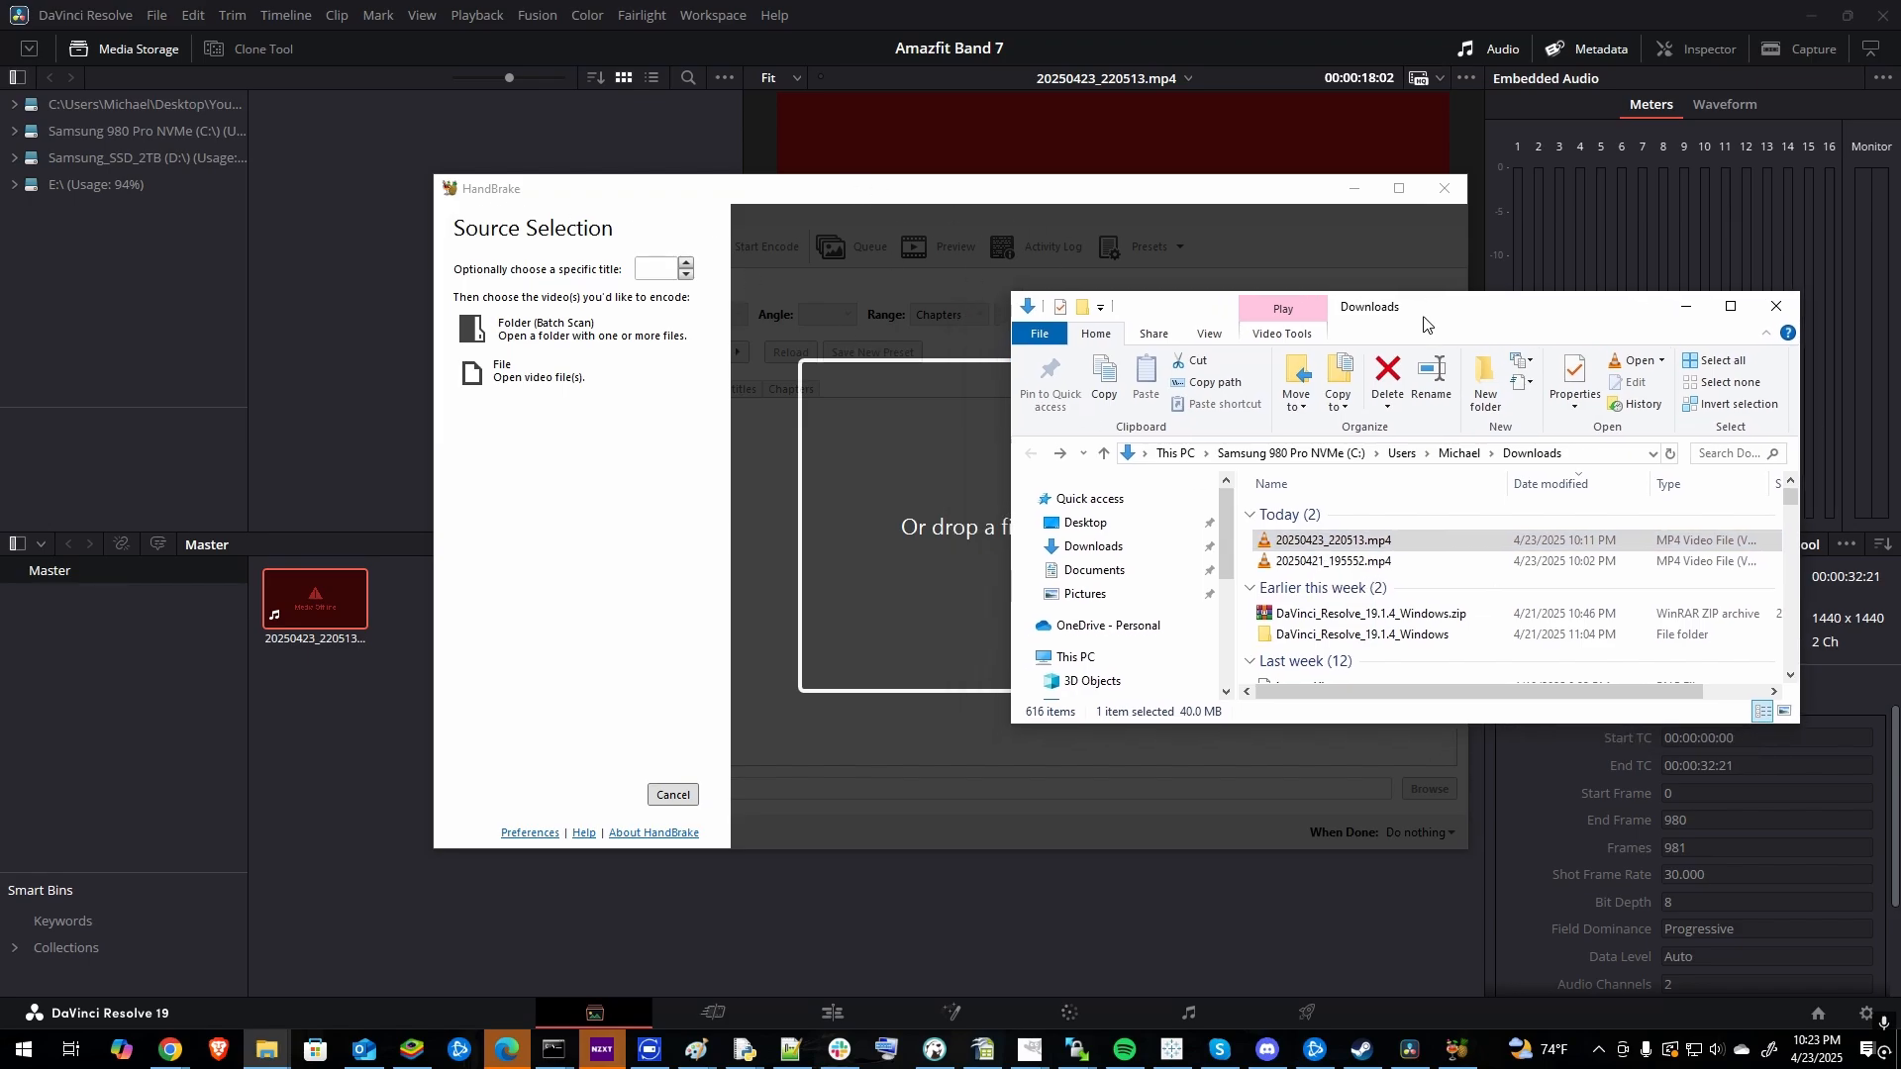
pyautogui.click(500, 369)
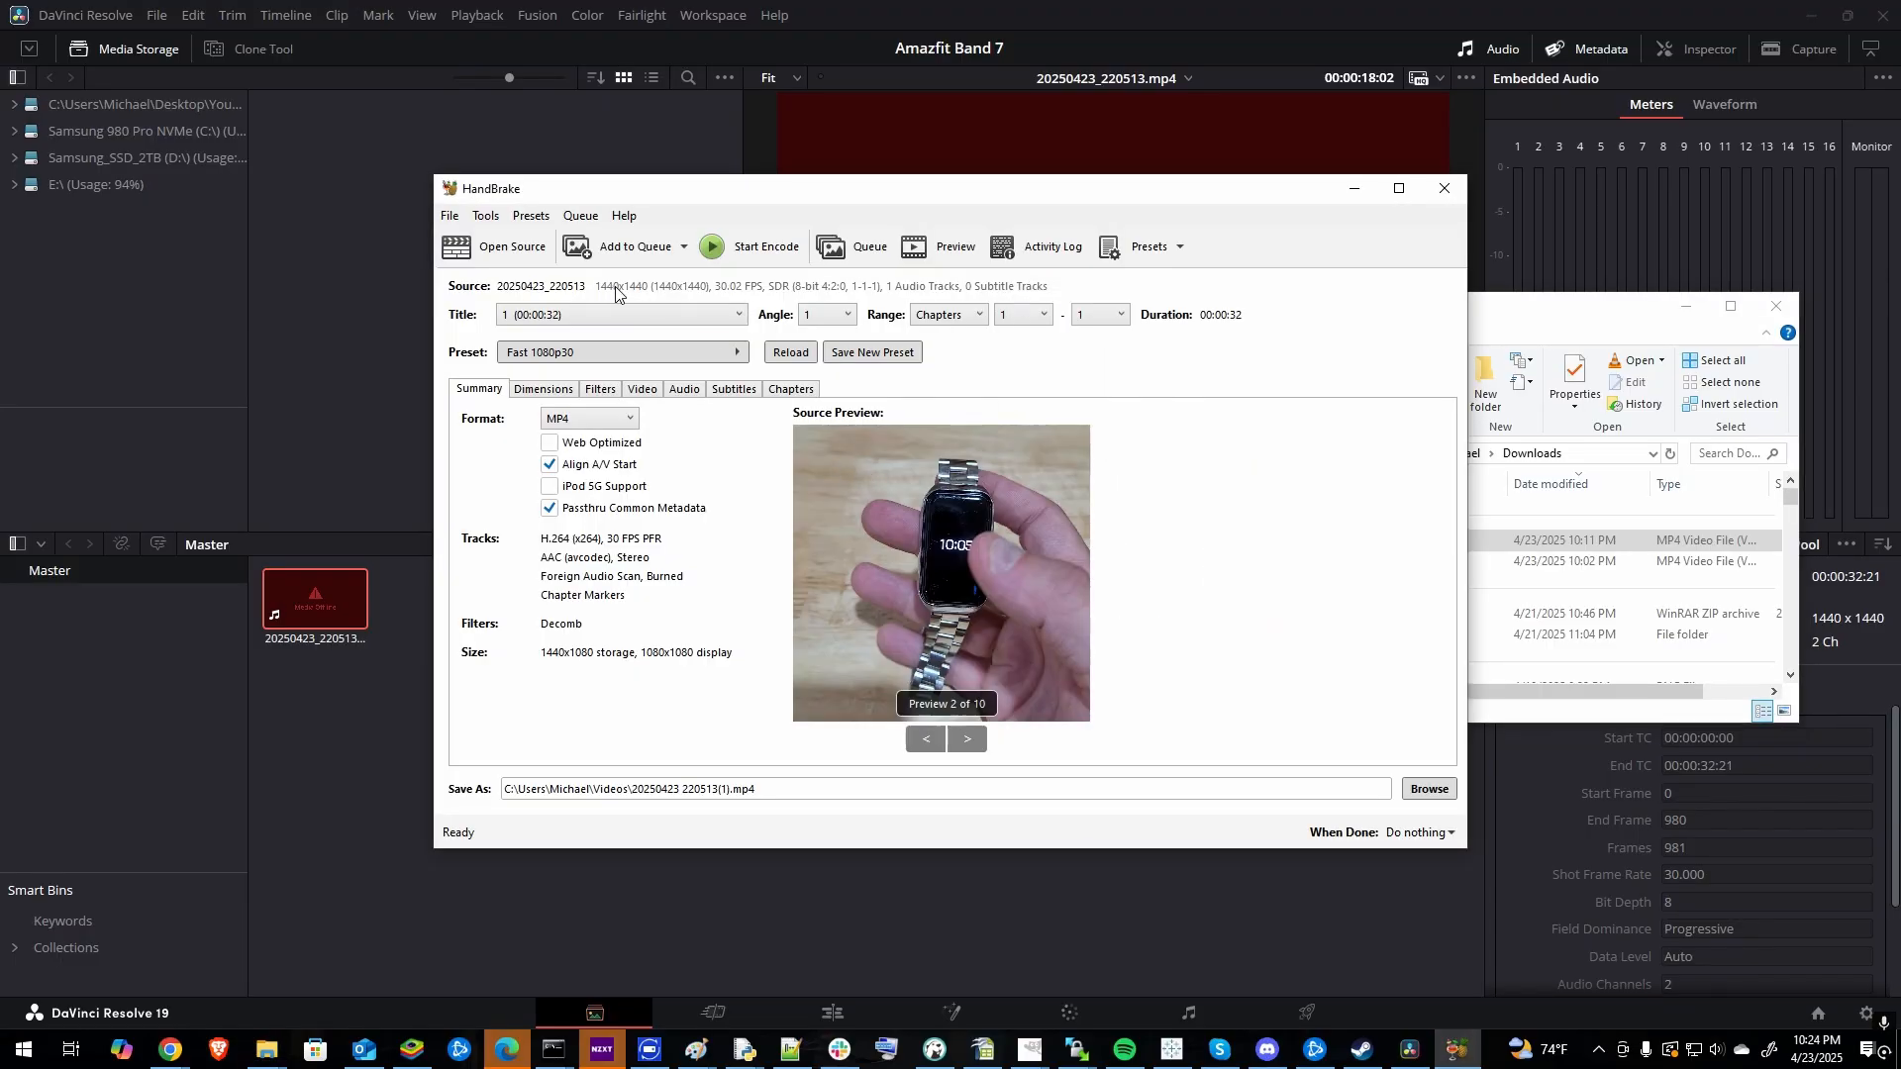
pyautogui.moveTo(652, 297)
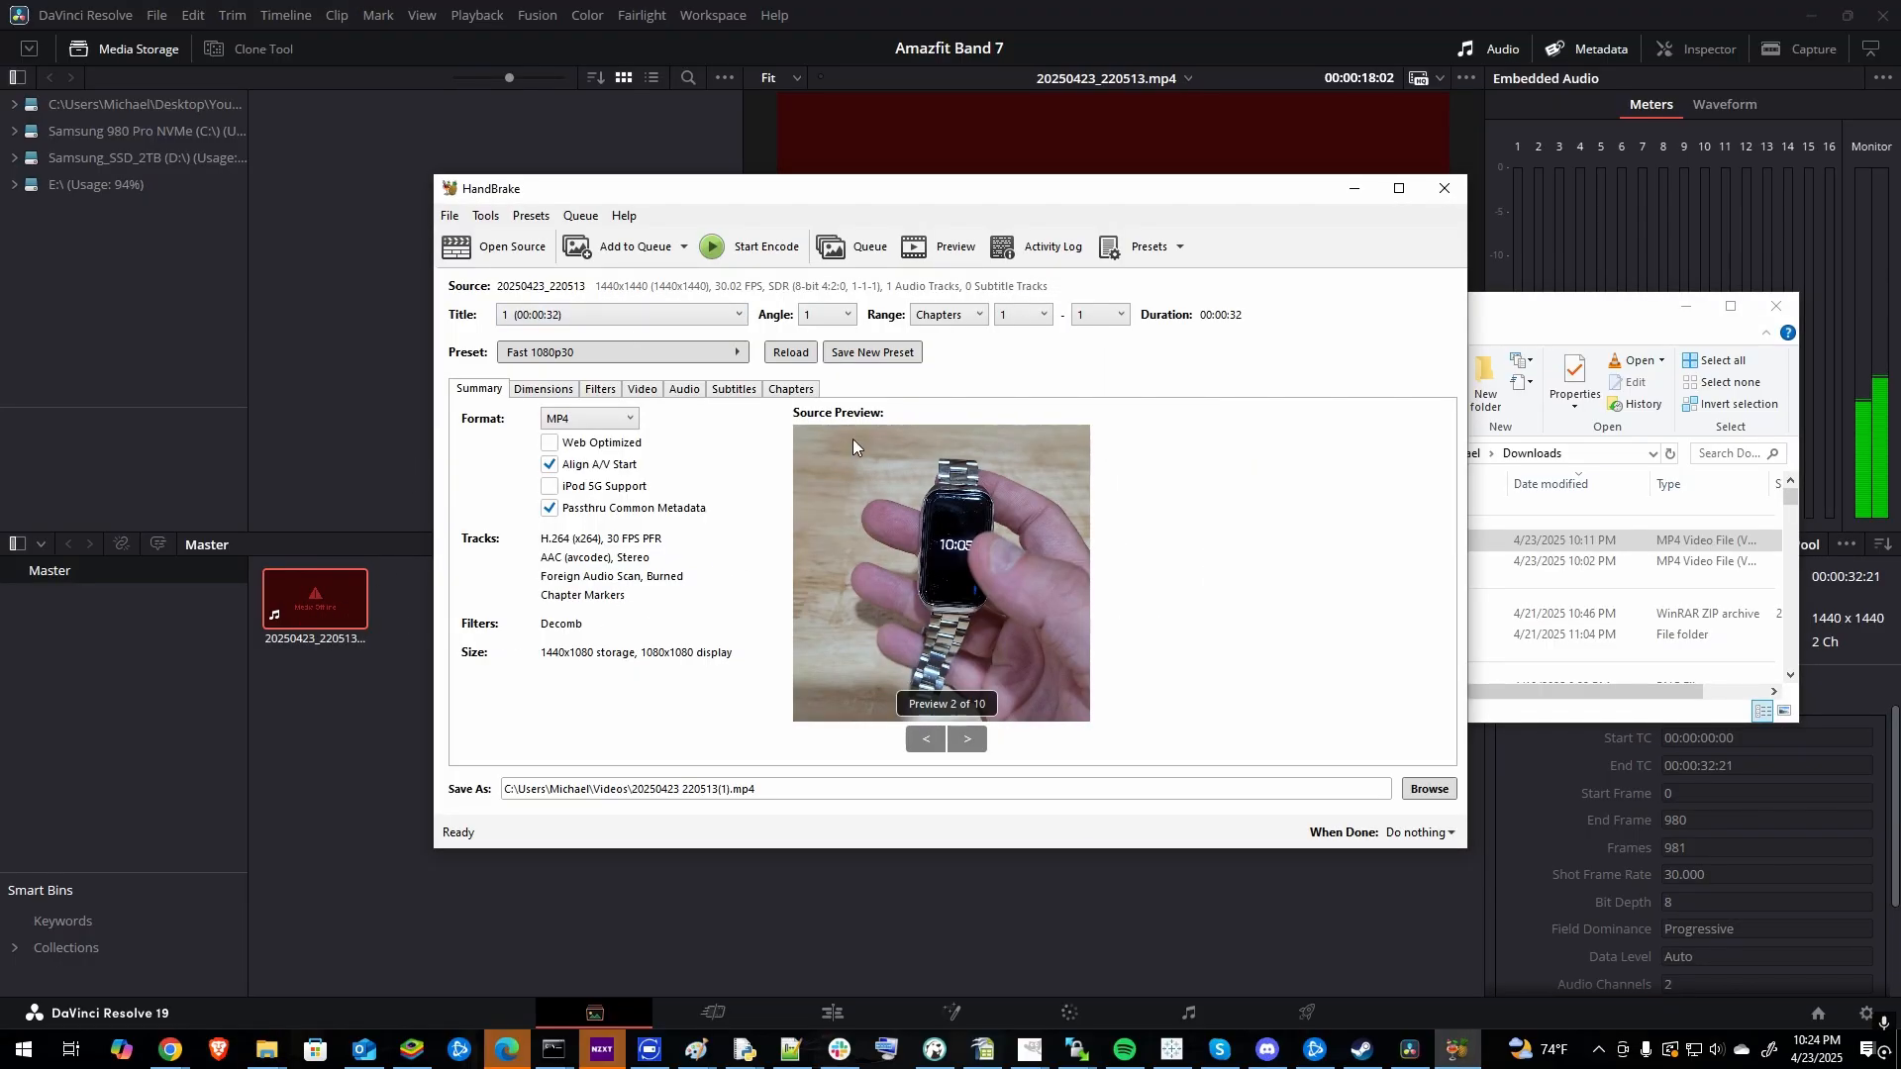
# Encode the clip with the Fast 1080p30 preset to a new MP4 in Videos.
pyautogui.click(618, 352)
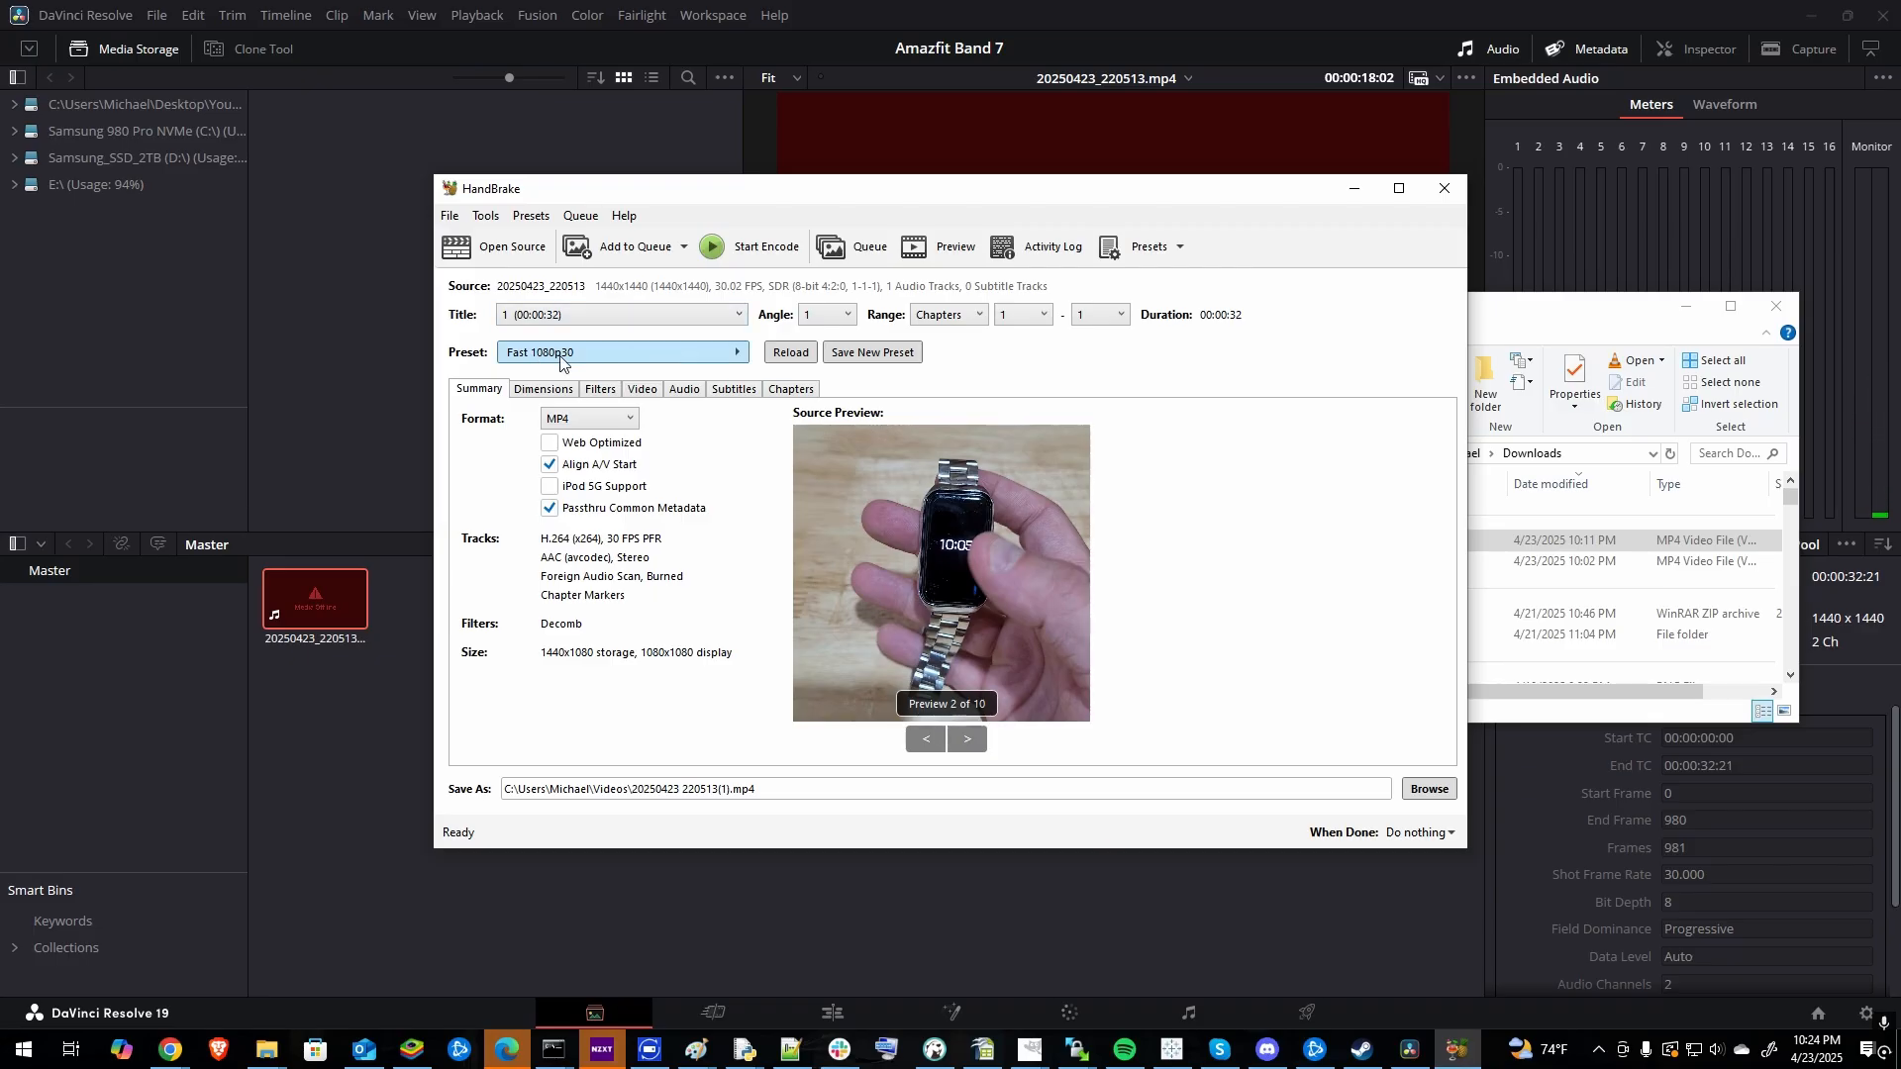
pyautogui.moveTo(594, 362)
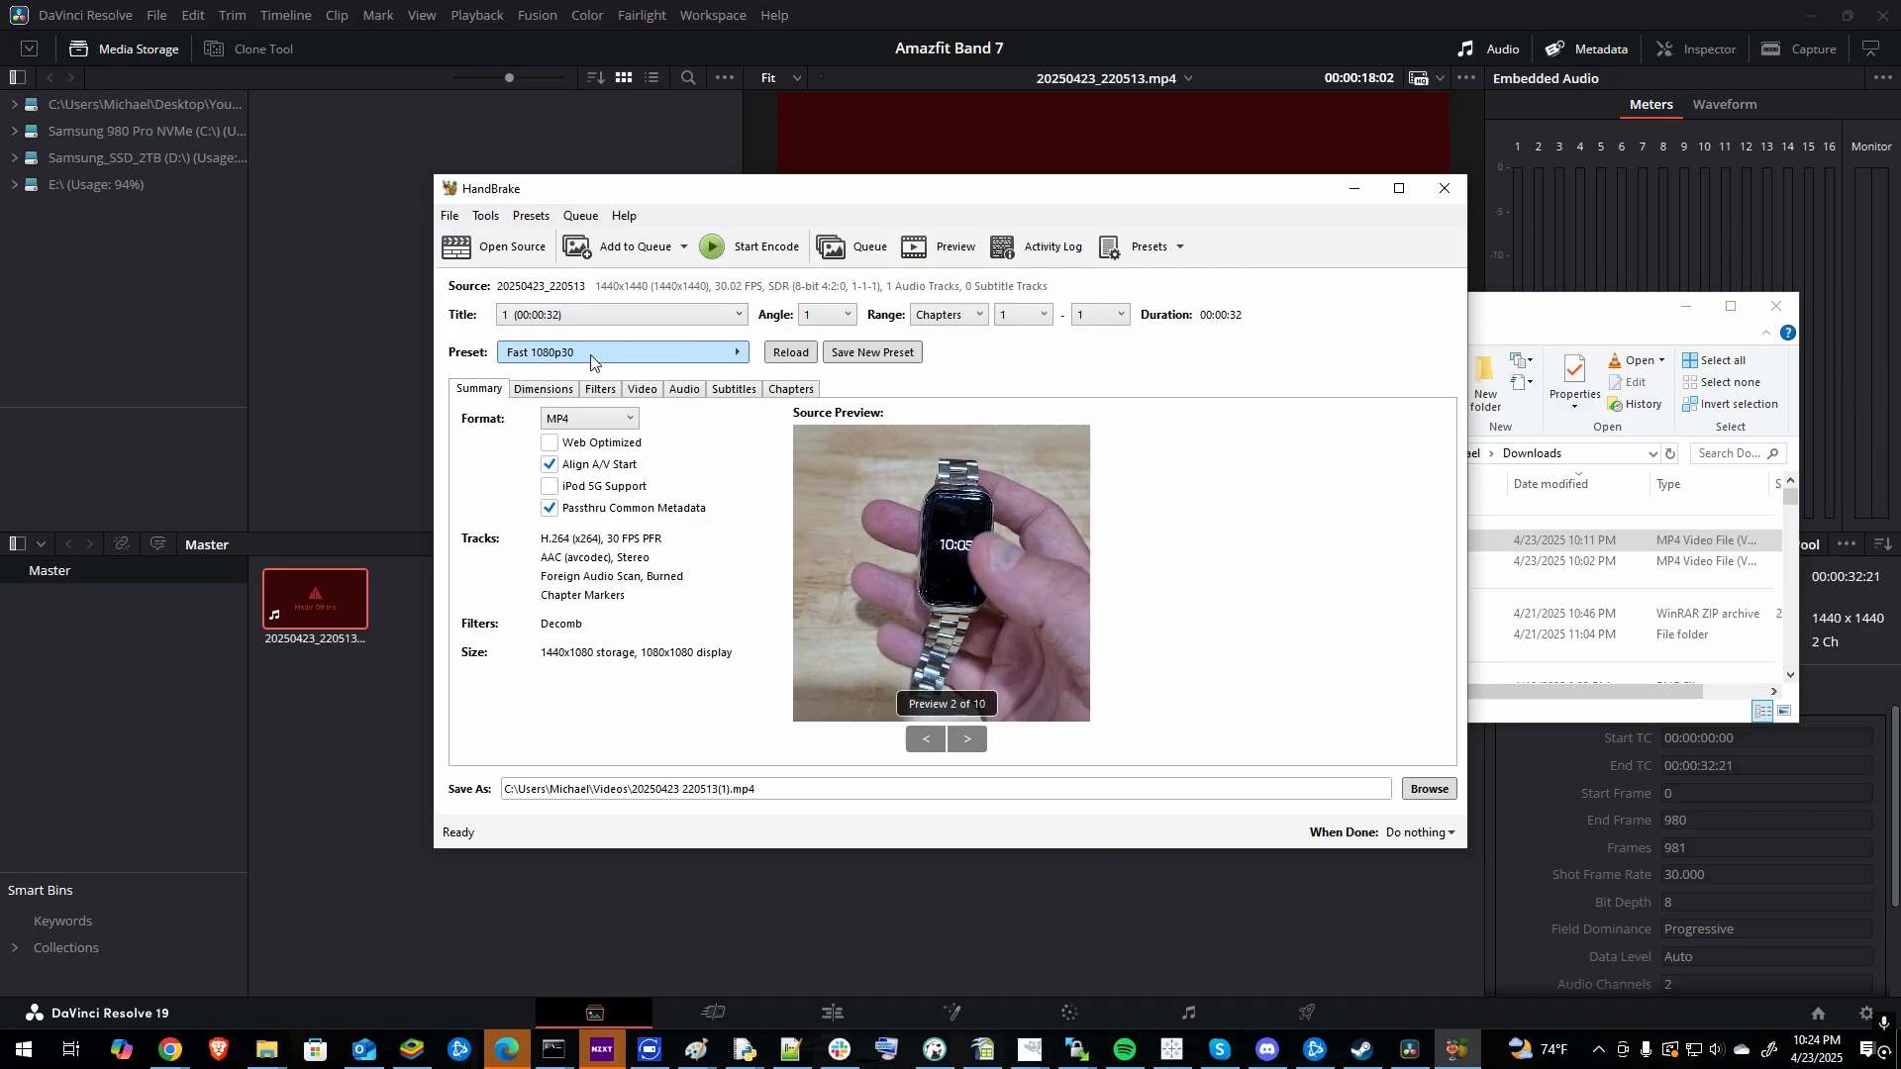
pyautogui.click(751, 247)
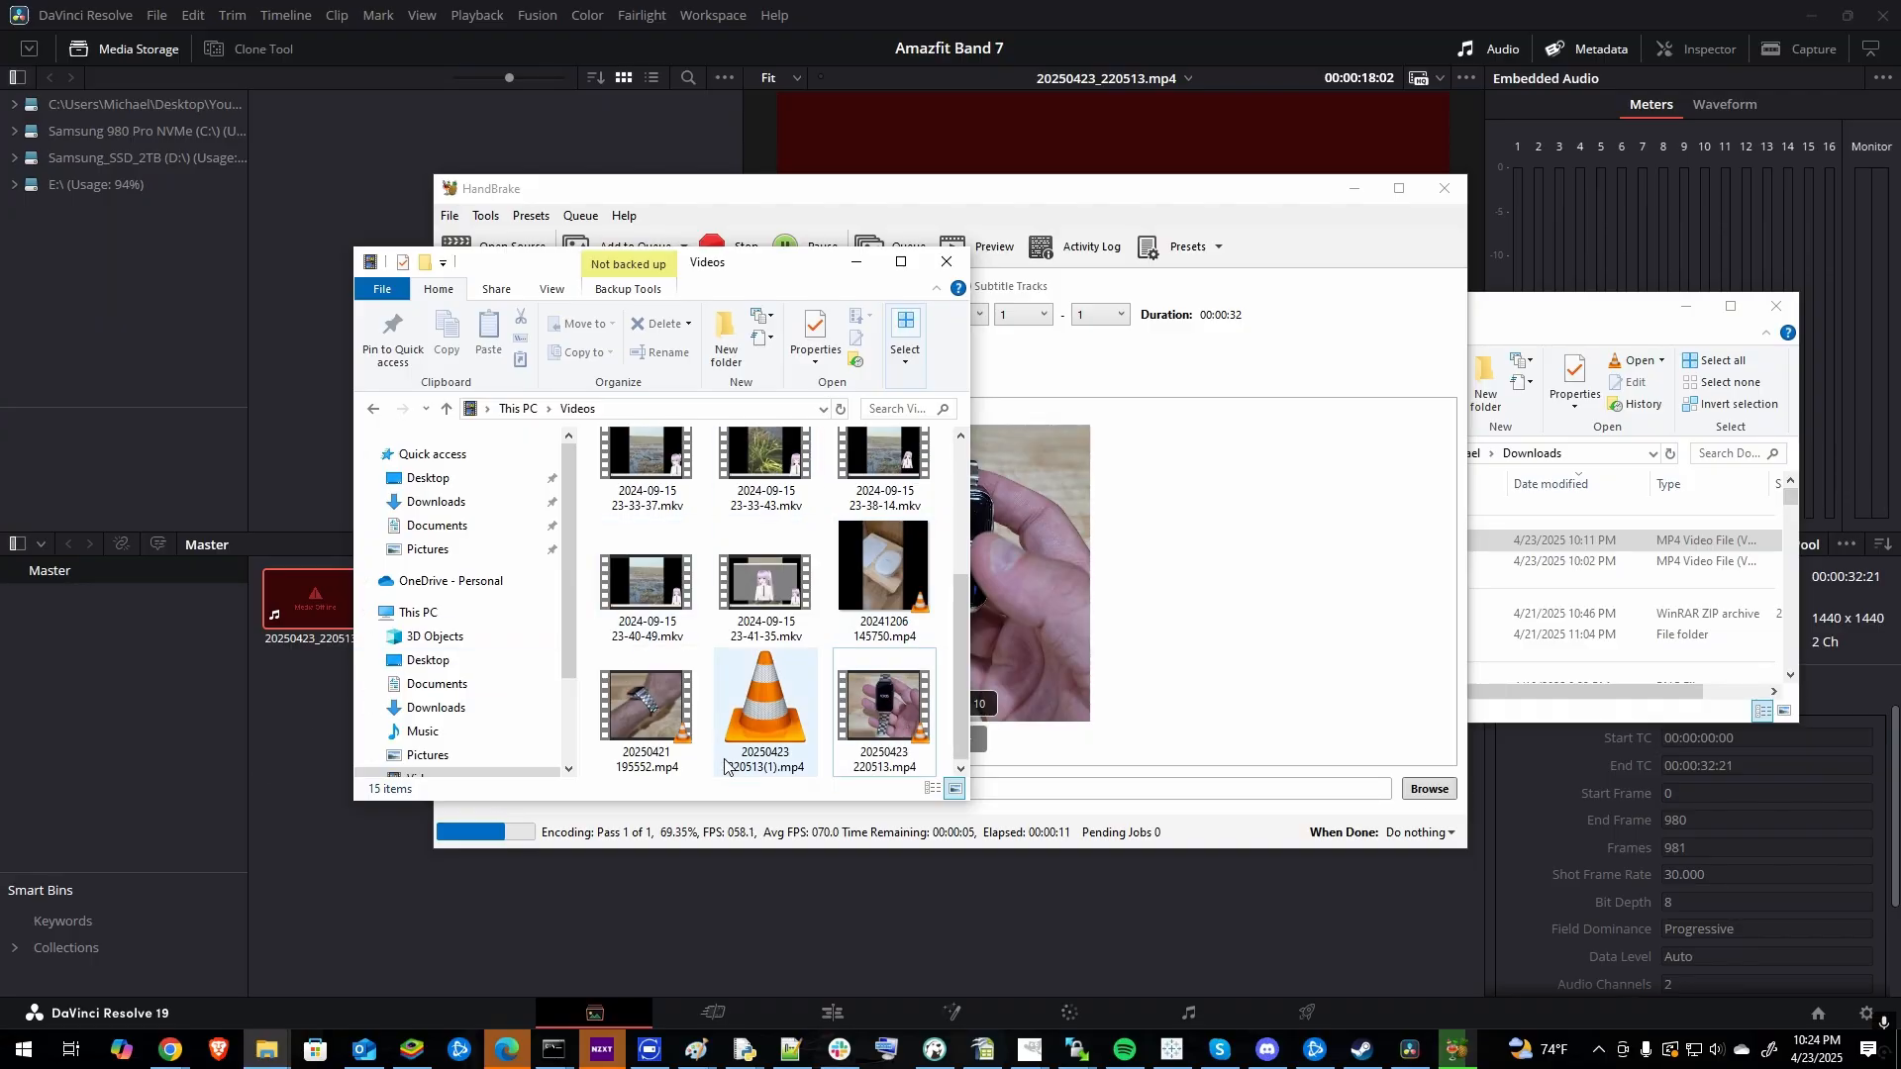
pyautogui.click(1080, 636)
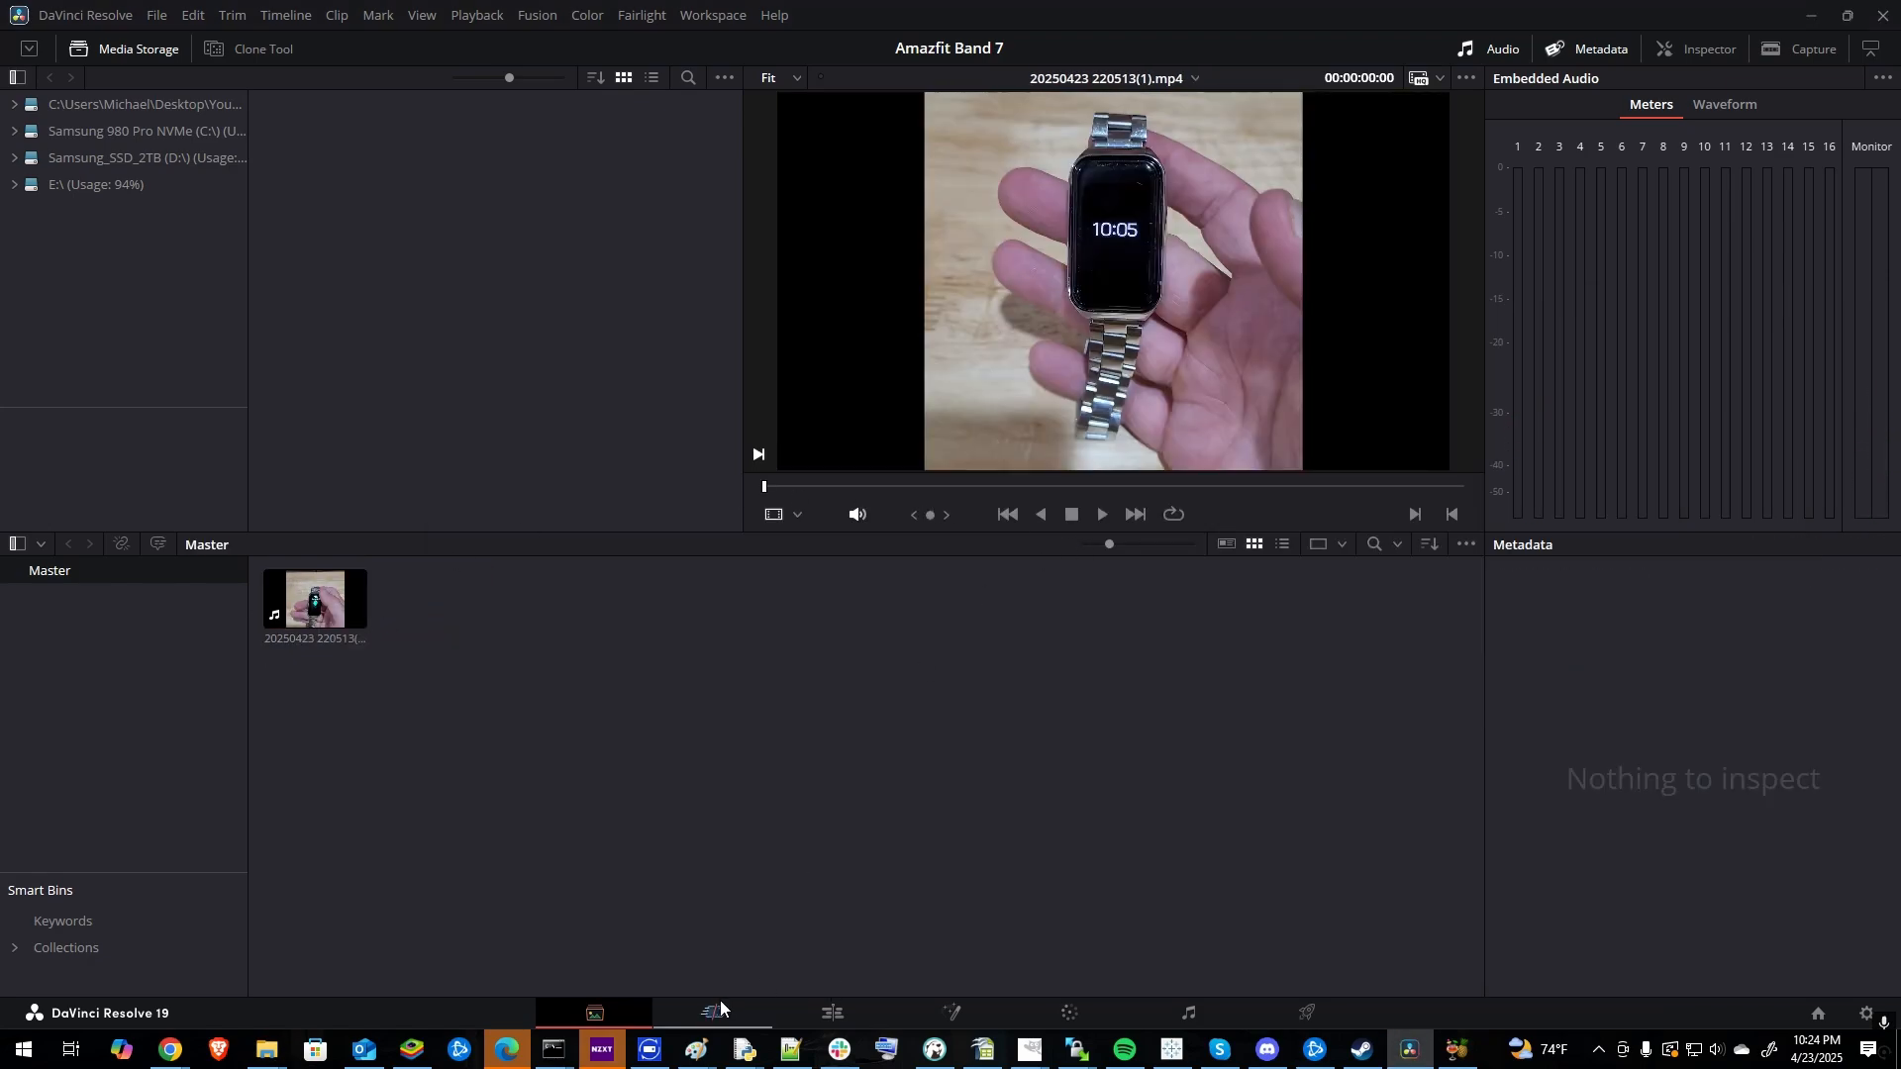
pyautogui.click(712, 1012)
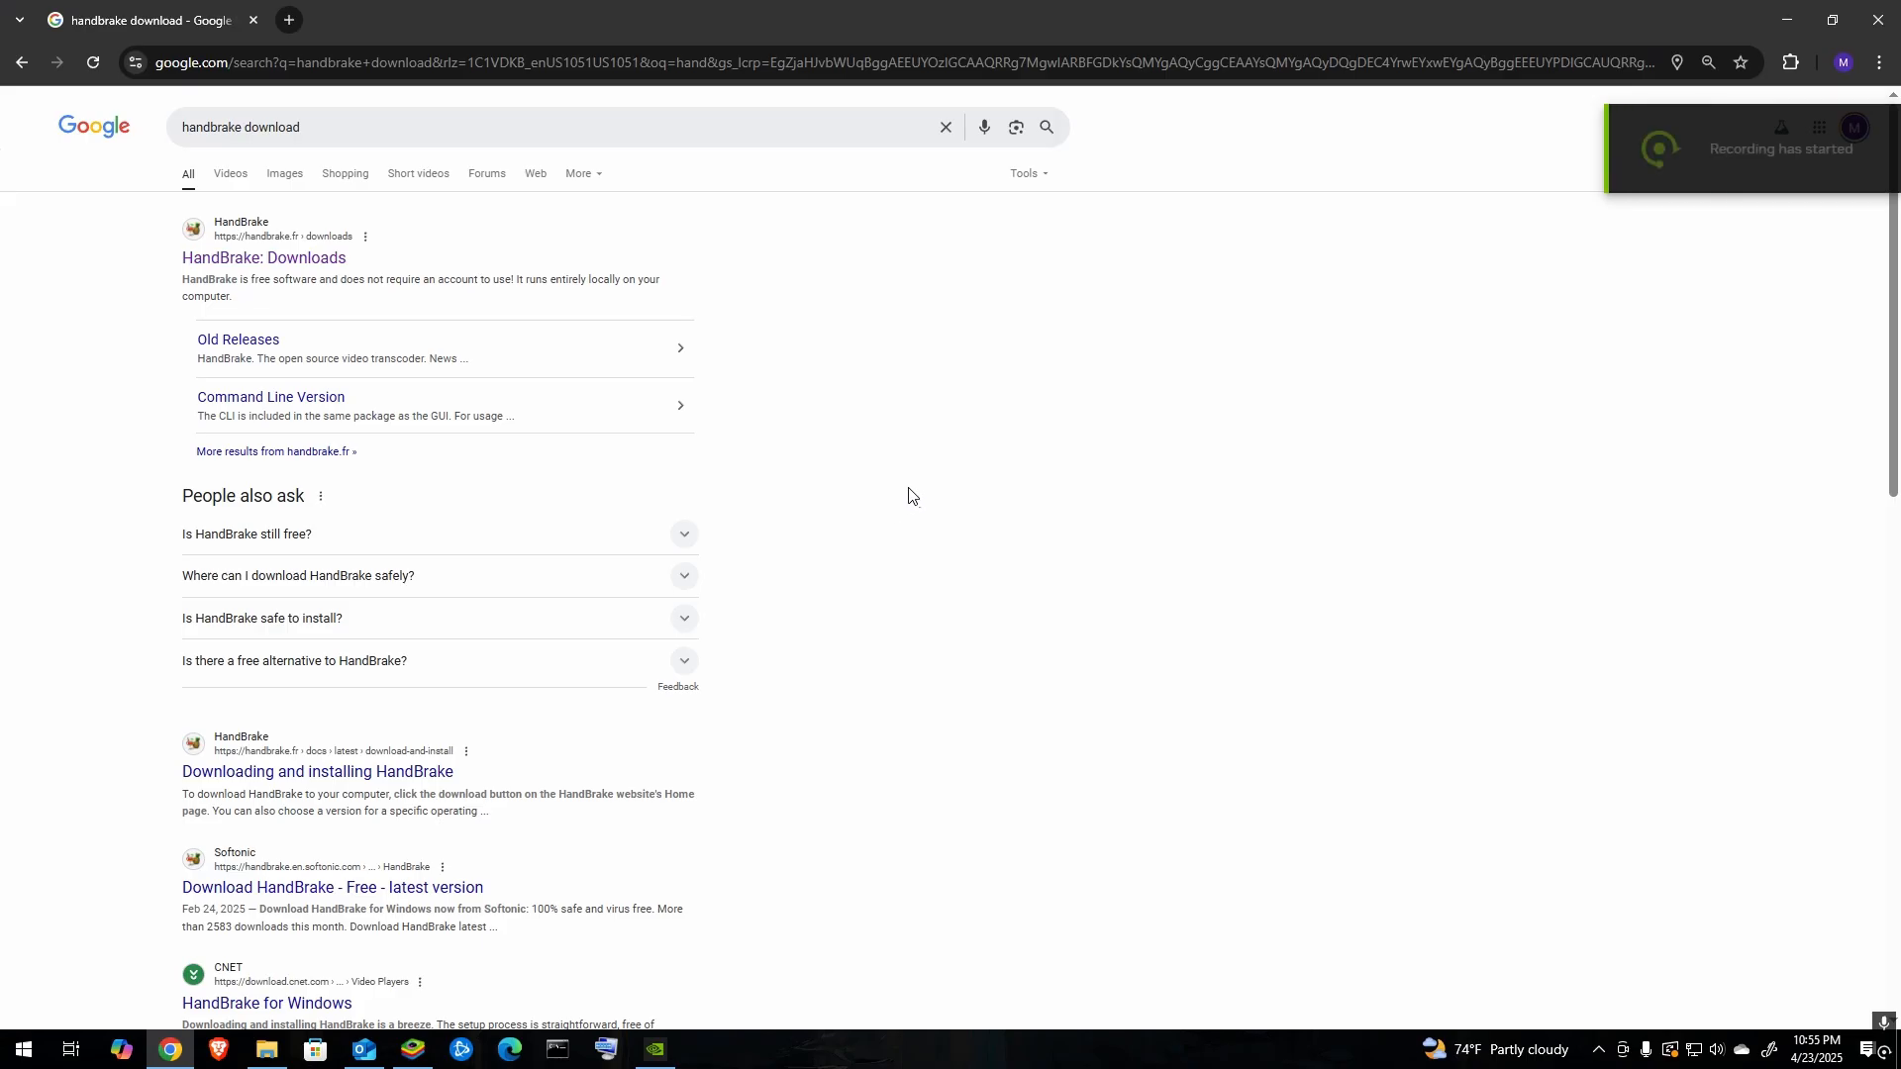
# Download the HandBrake 1.9.2 Windows exe installer and launch it from the browser.
pyautogui.click(243, 128)
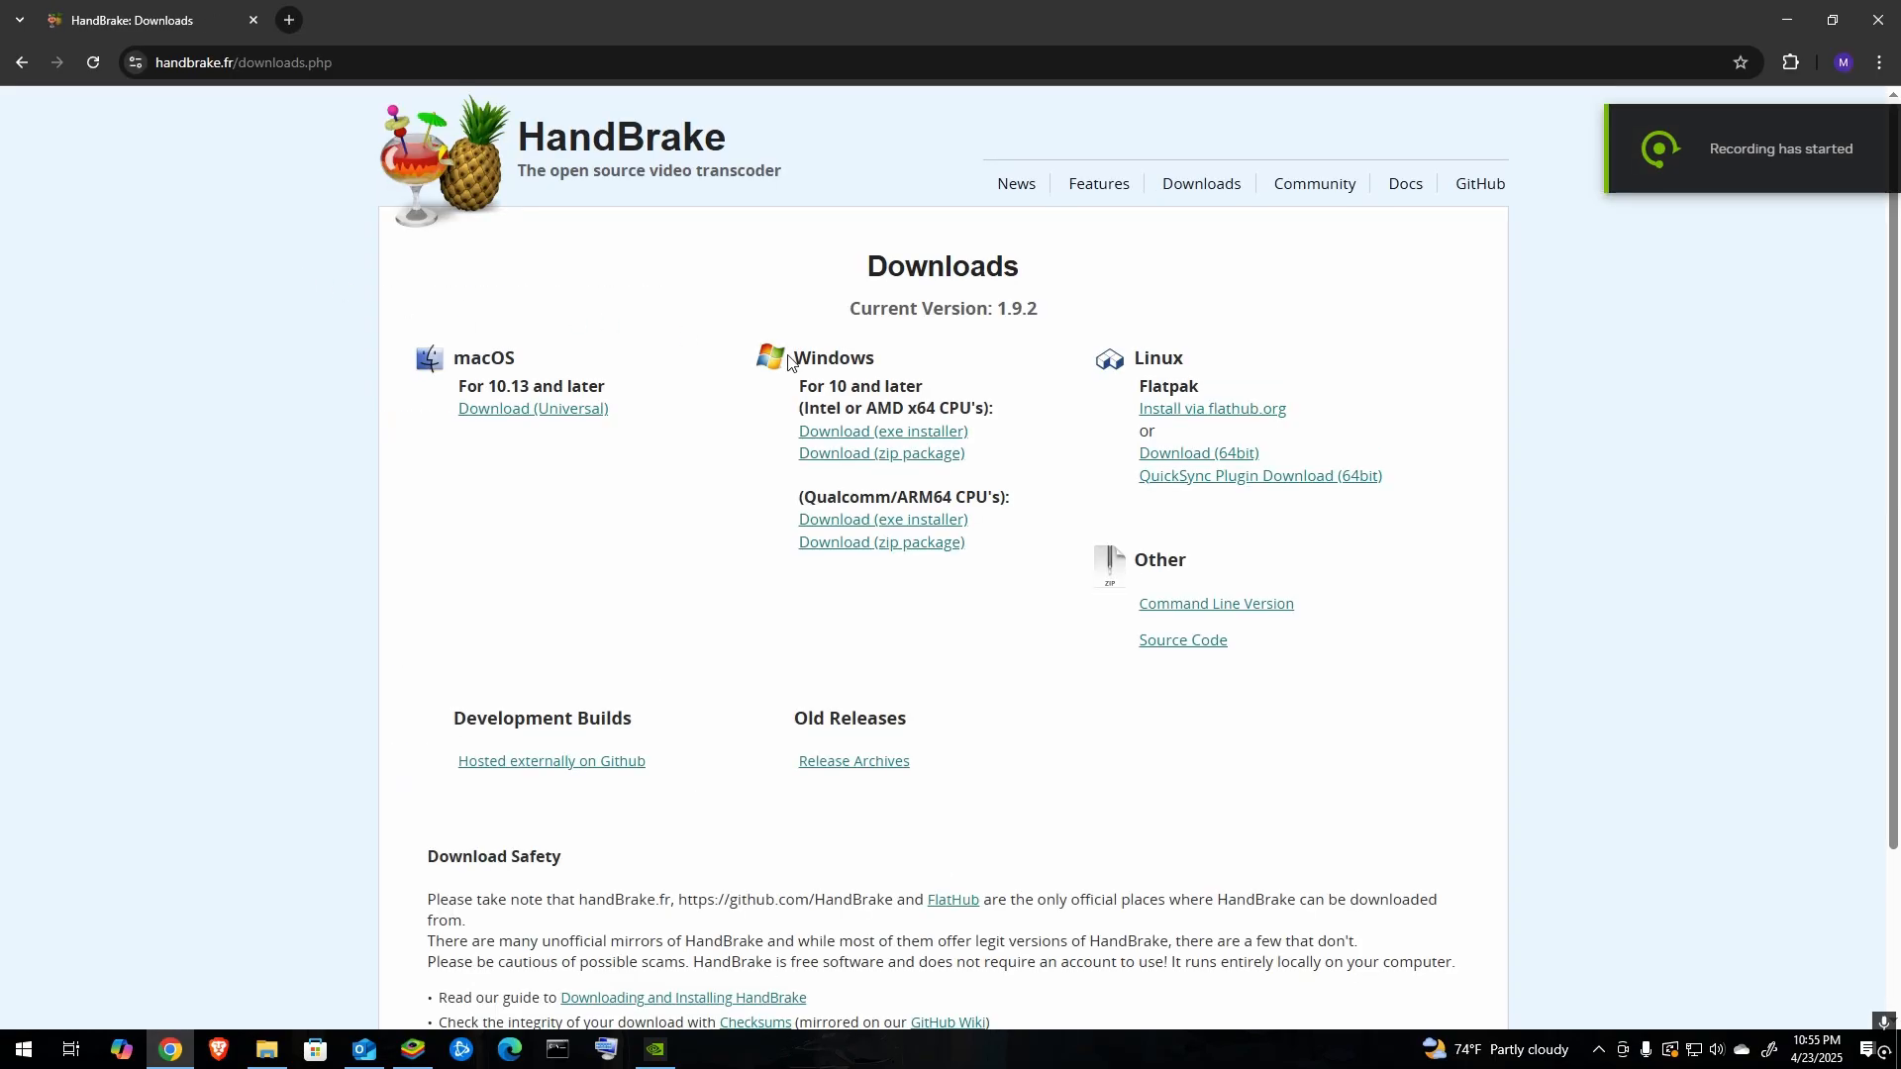
pyautogui.moveTo(844, 367)
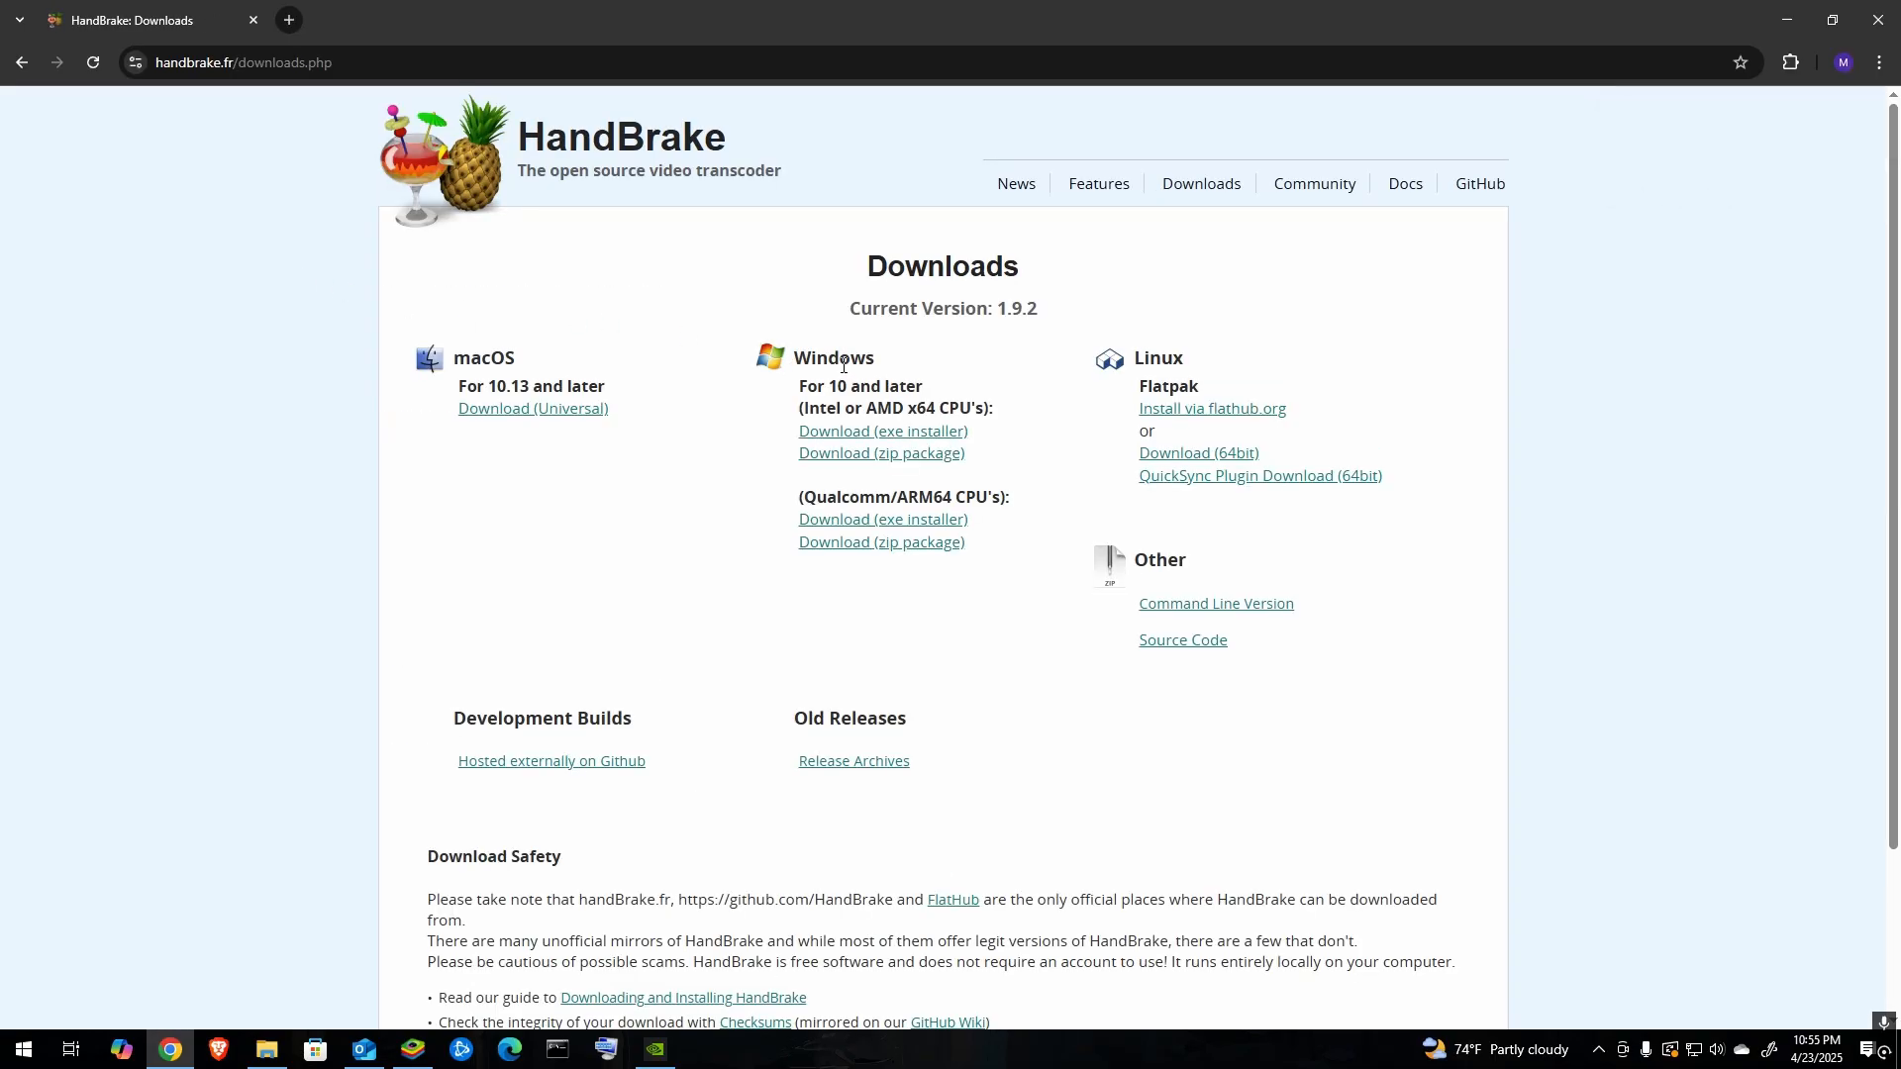
pyautogui.click(882, 430)
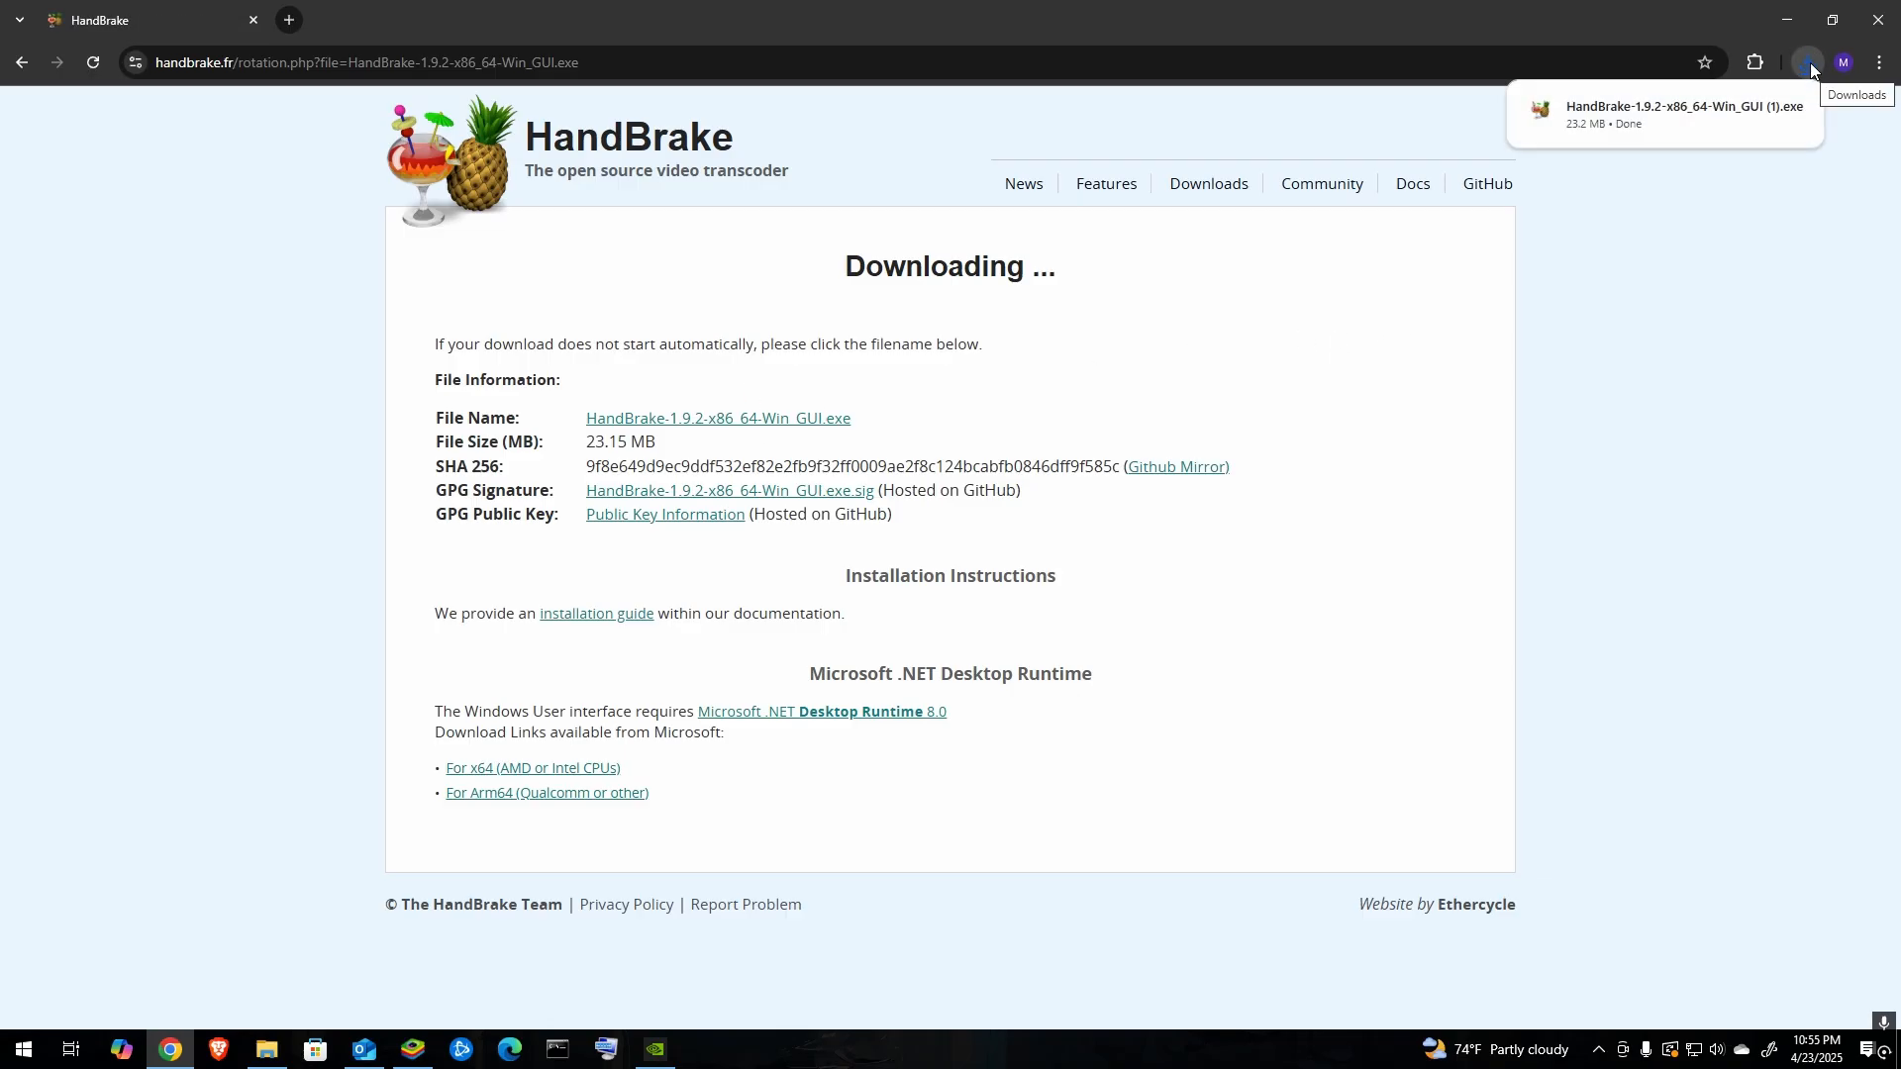
pyautogui.click(1663, 112)
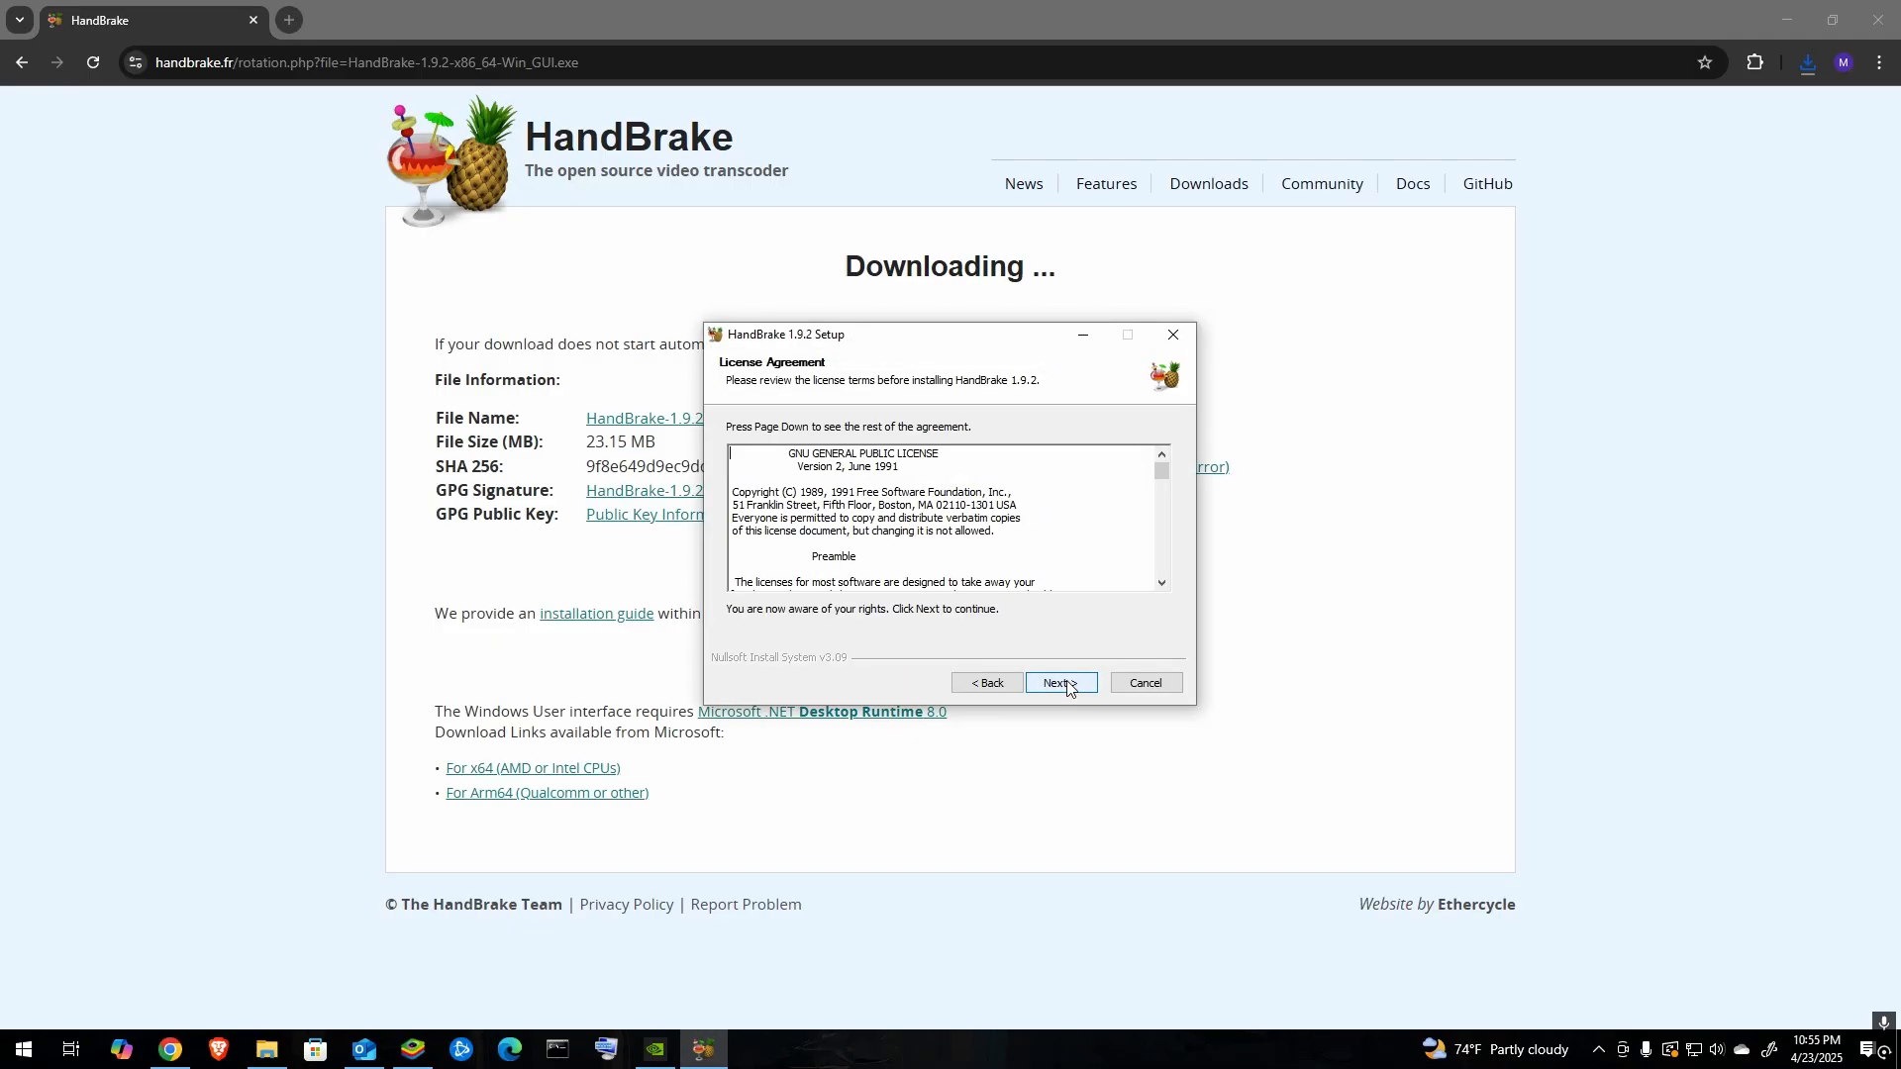
# Accept the license and complete HandBrake 1.9.2 setup, opening it at source selection.
pyautogui.click(1058, 682)
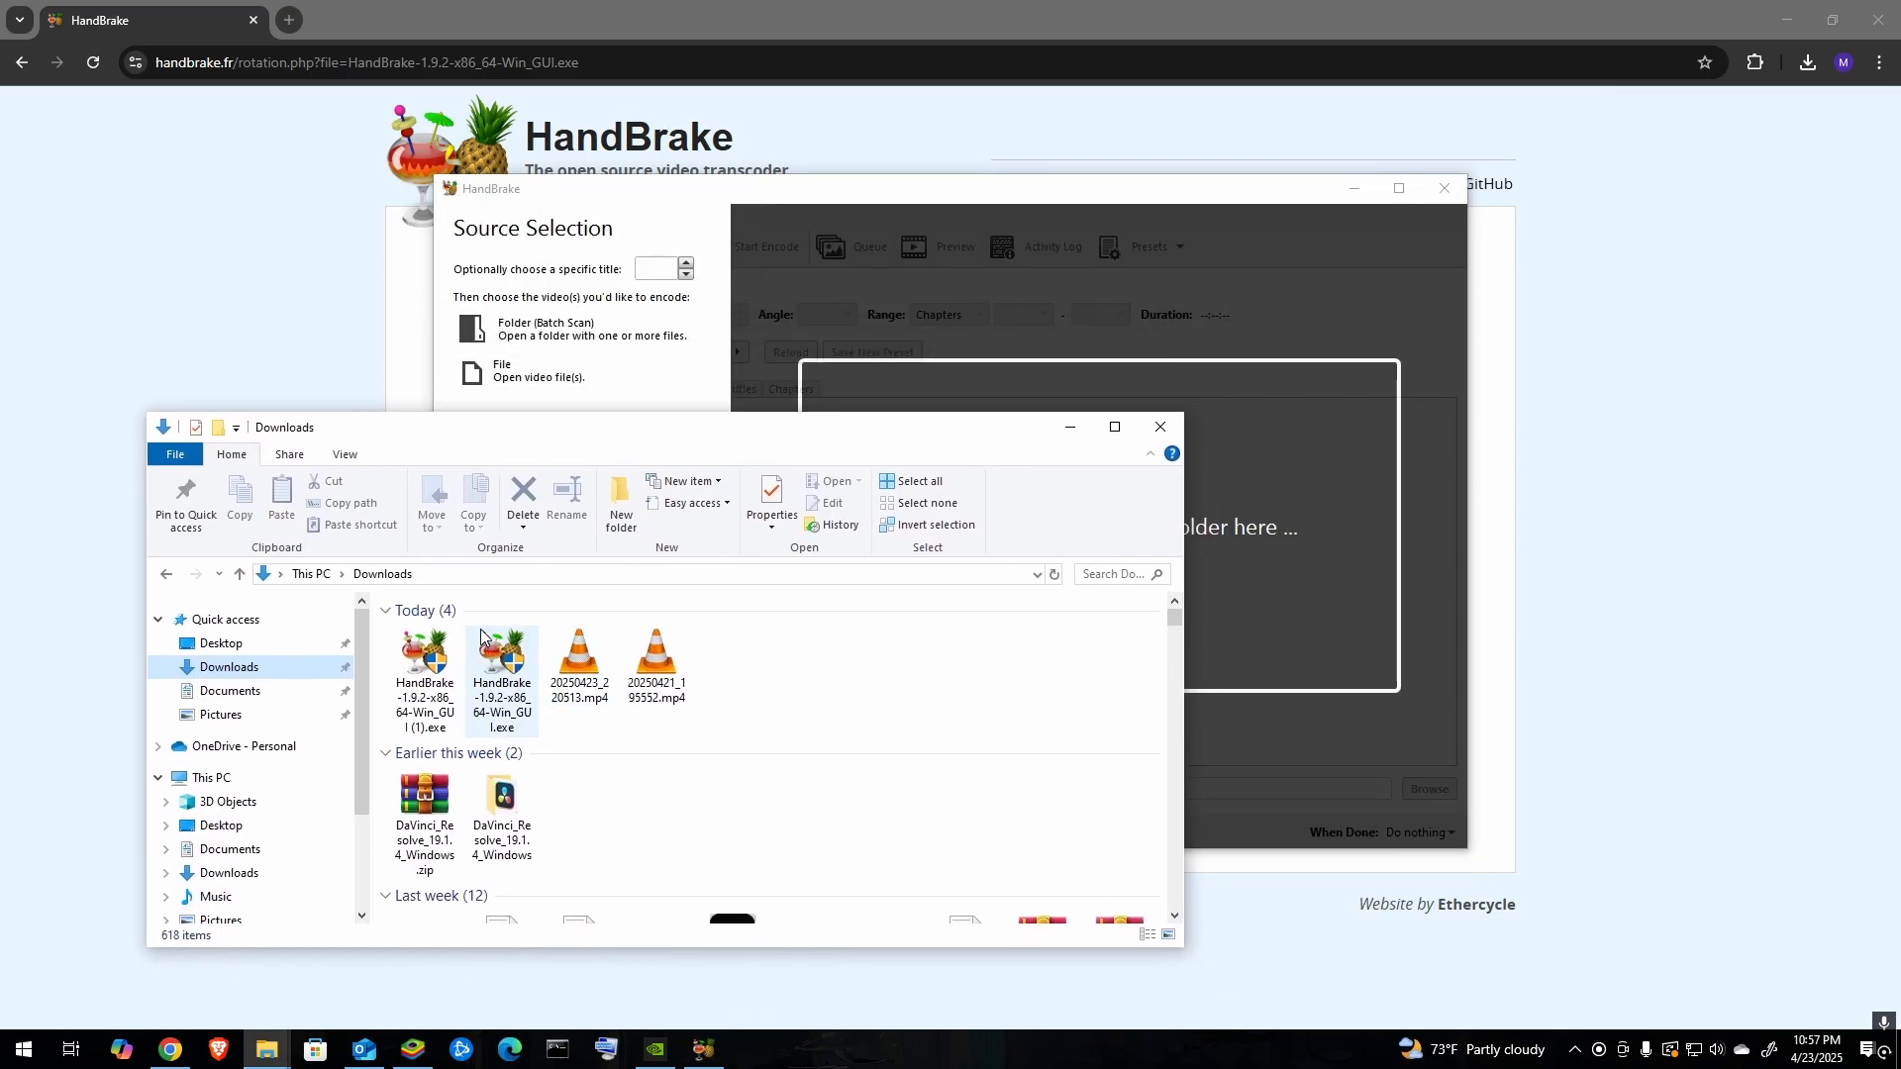
pyautogui.click(655, 665)
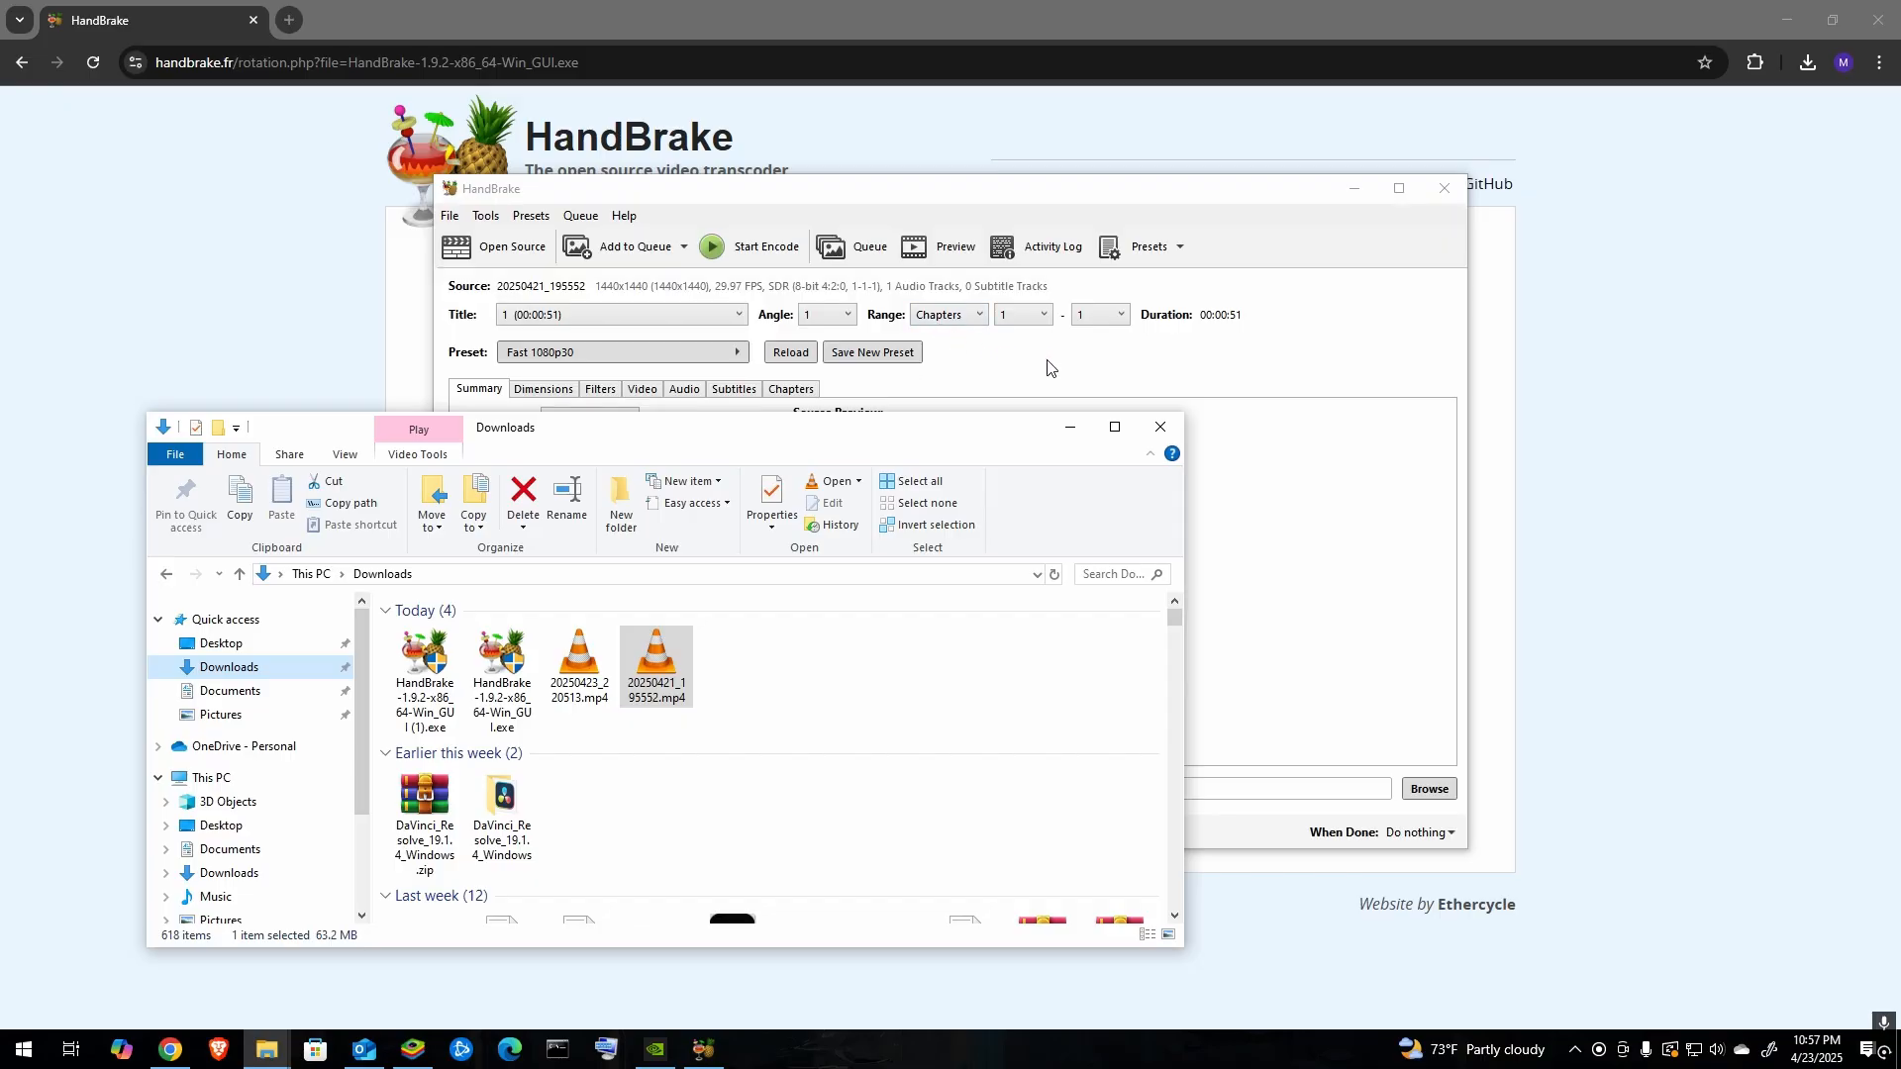
pyautogui.click(621, 351)
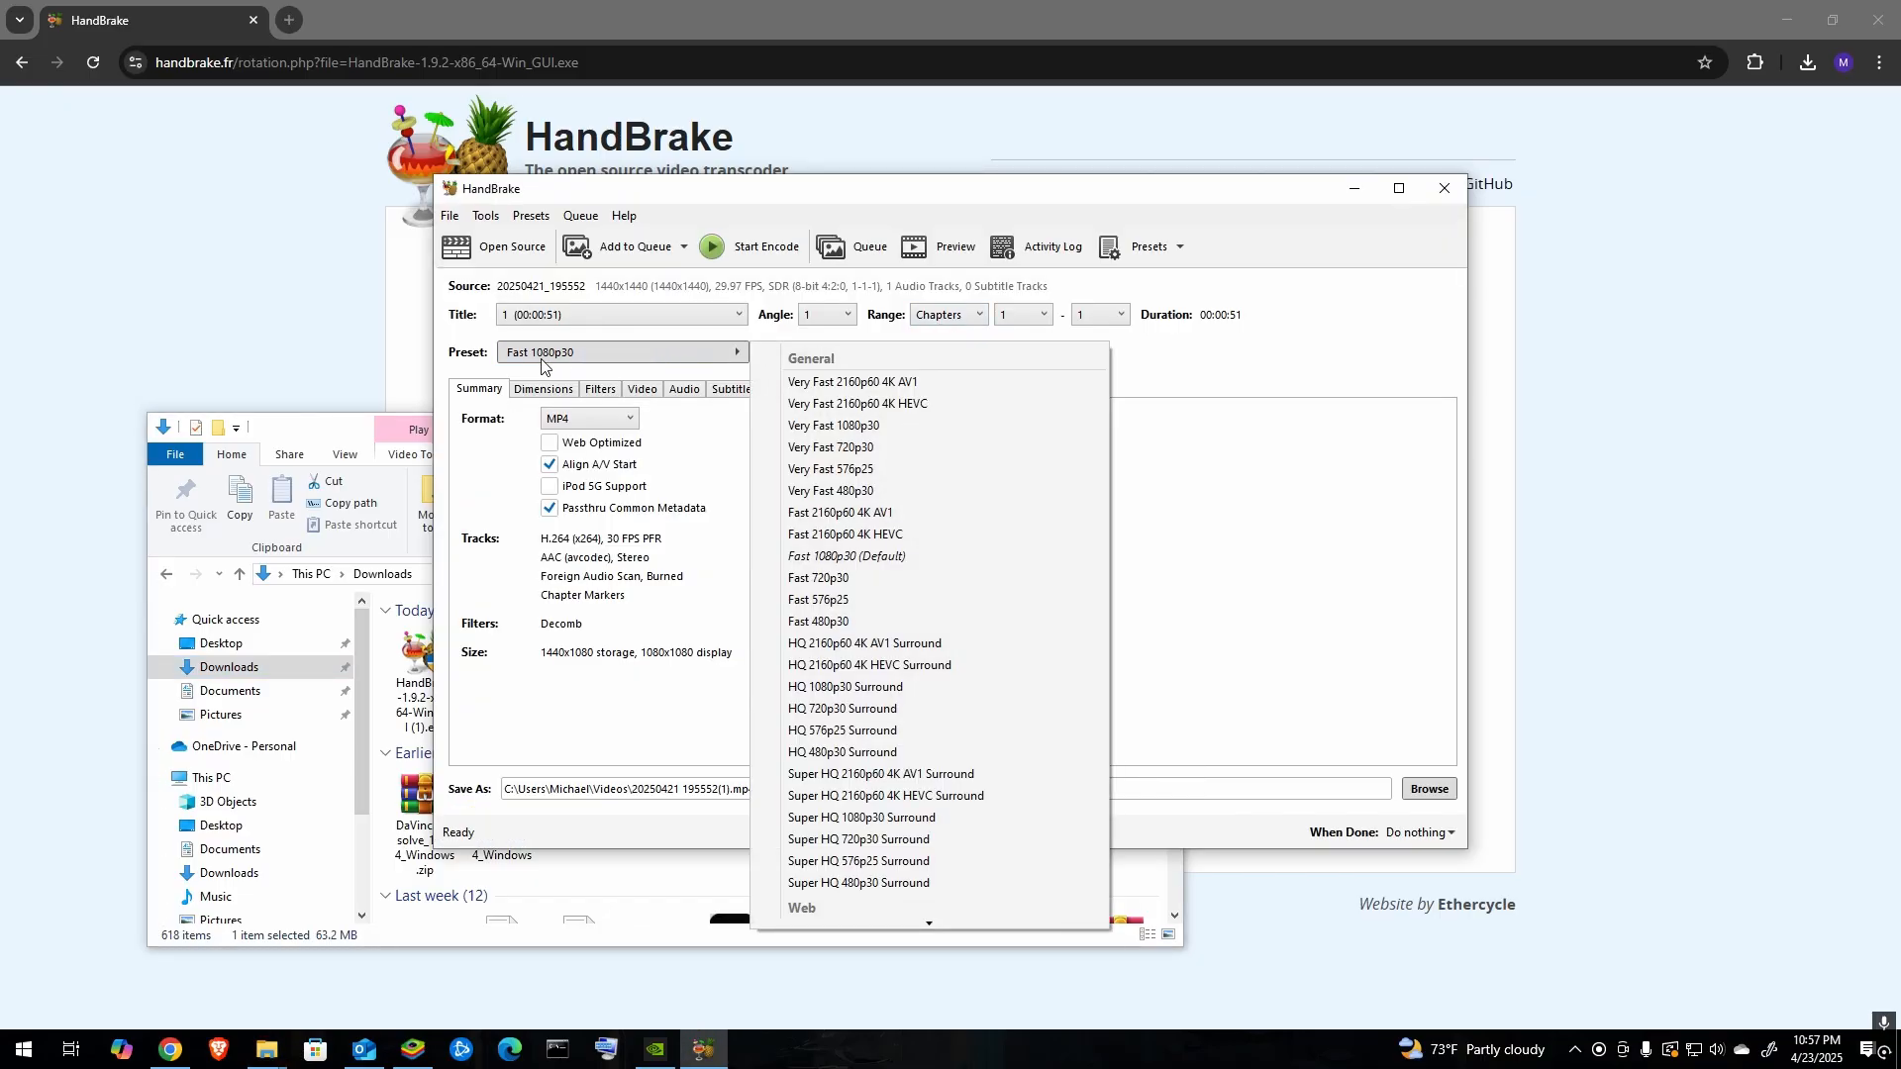
pyautogui.moveTo(1193, 372)
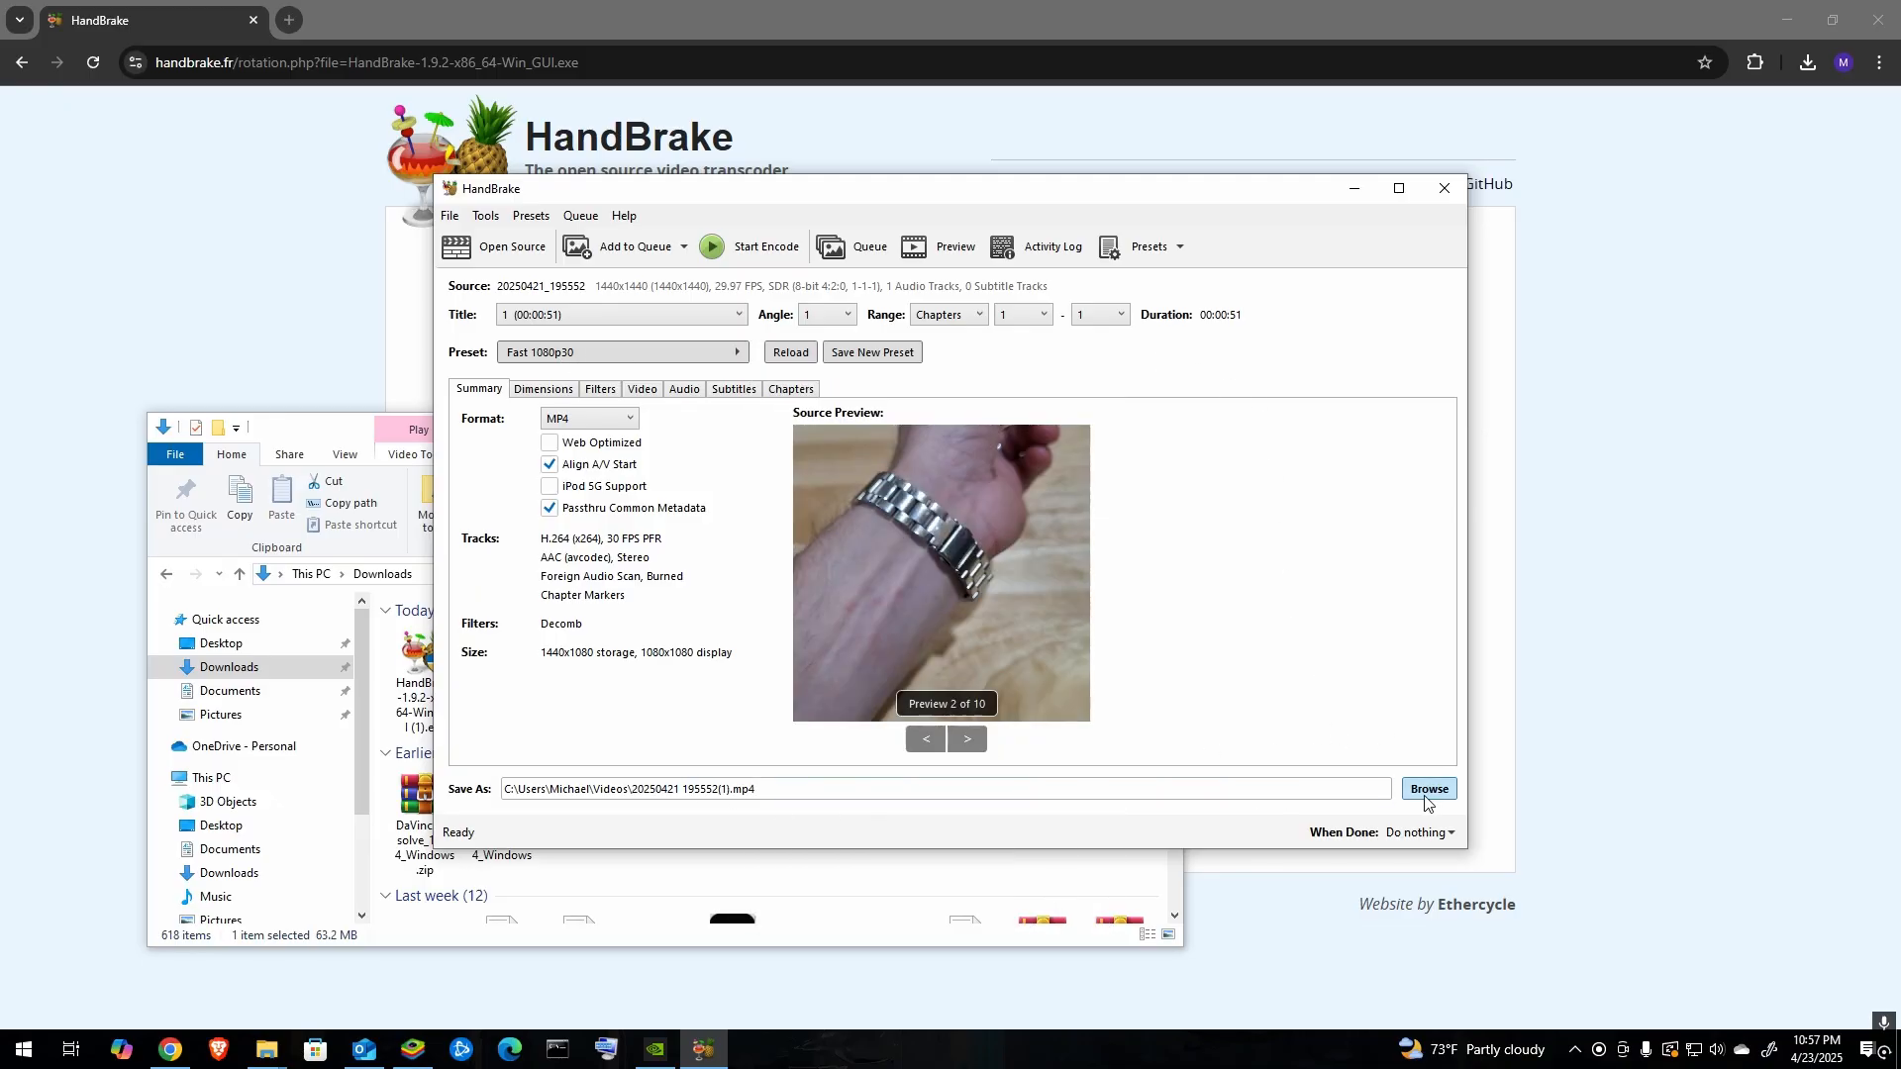
pyautogui.moveTo(748, 246)
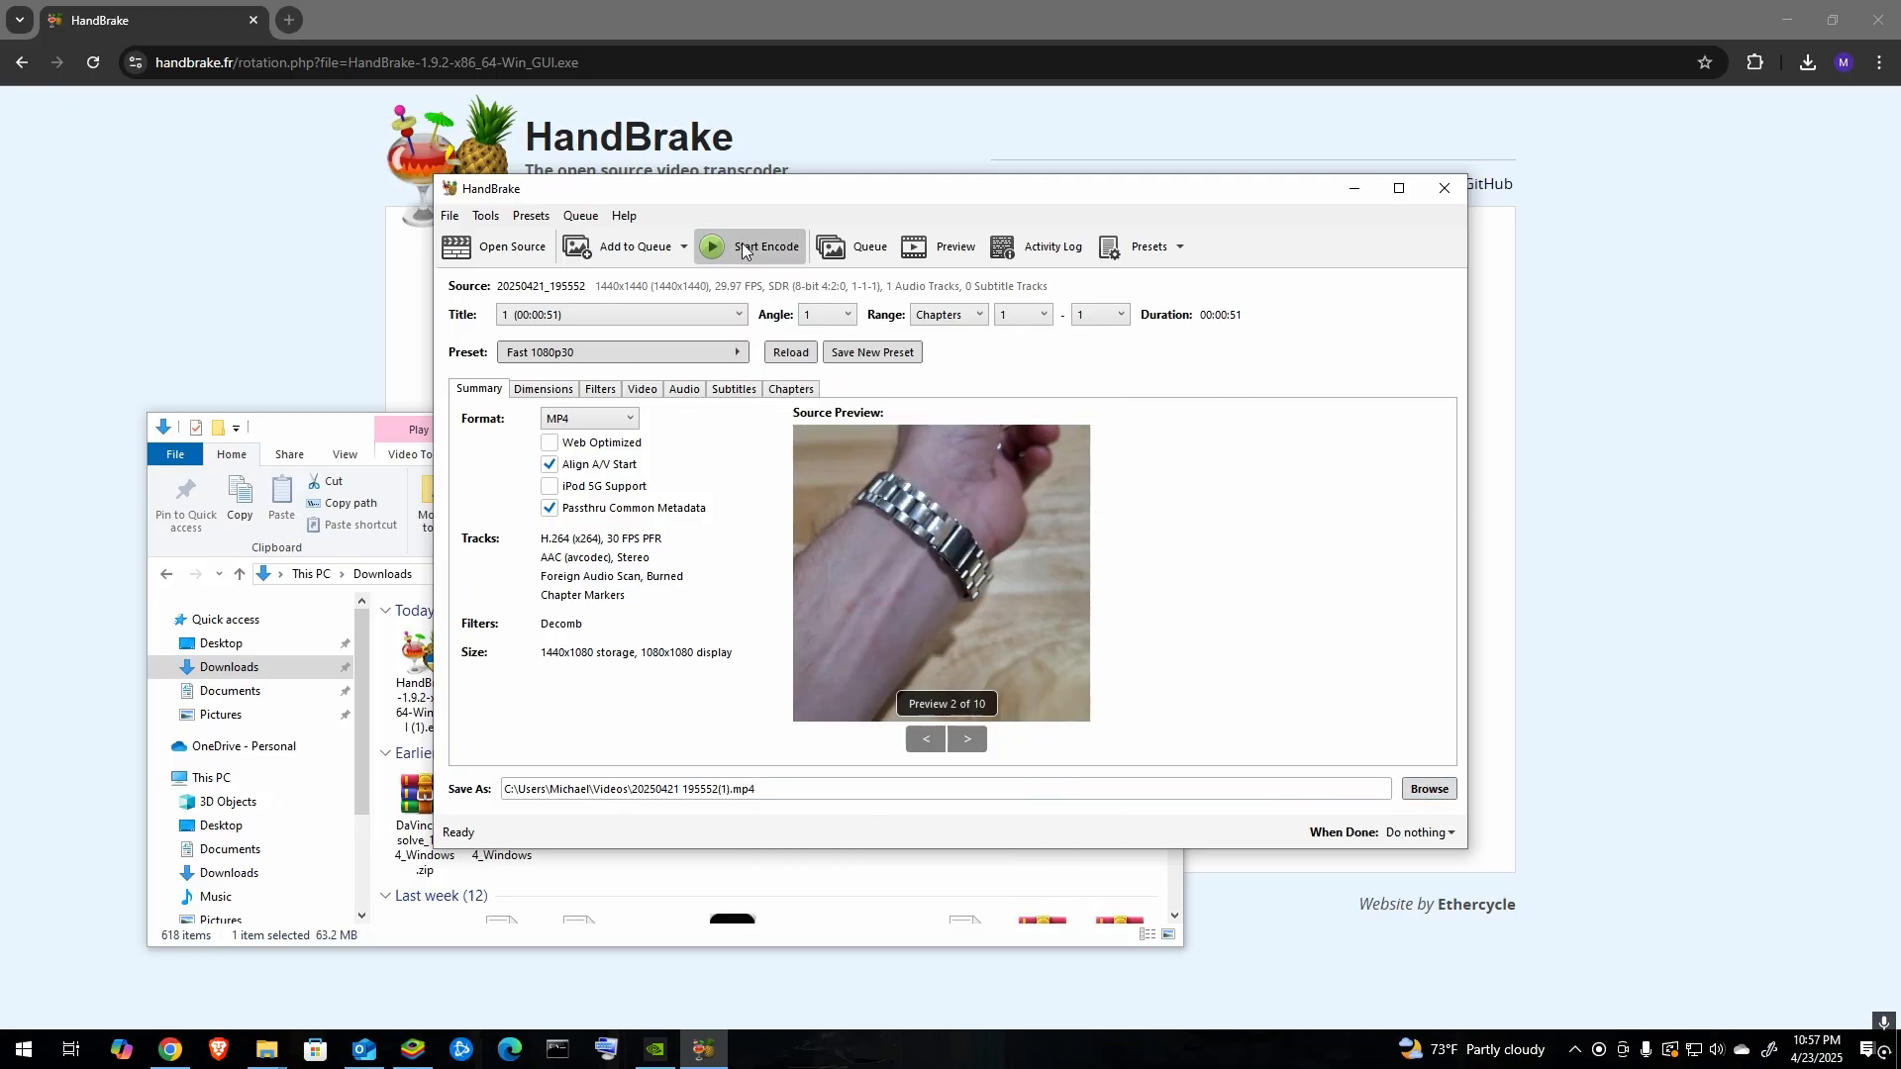
pyautogui.click(749, 247)
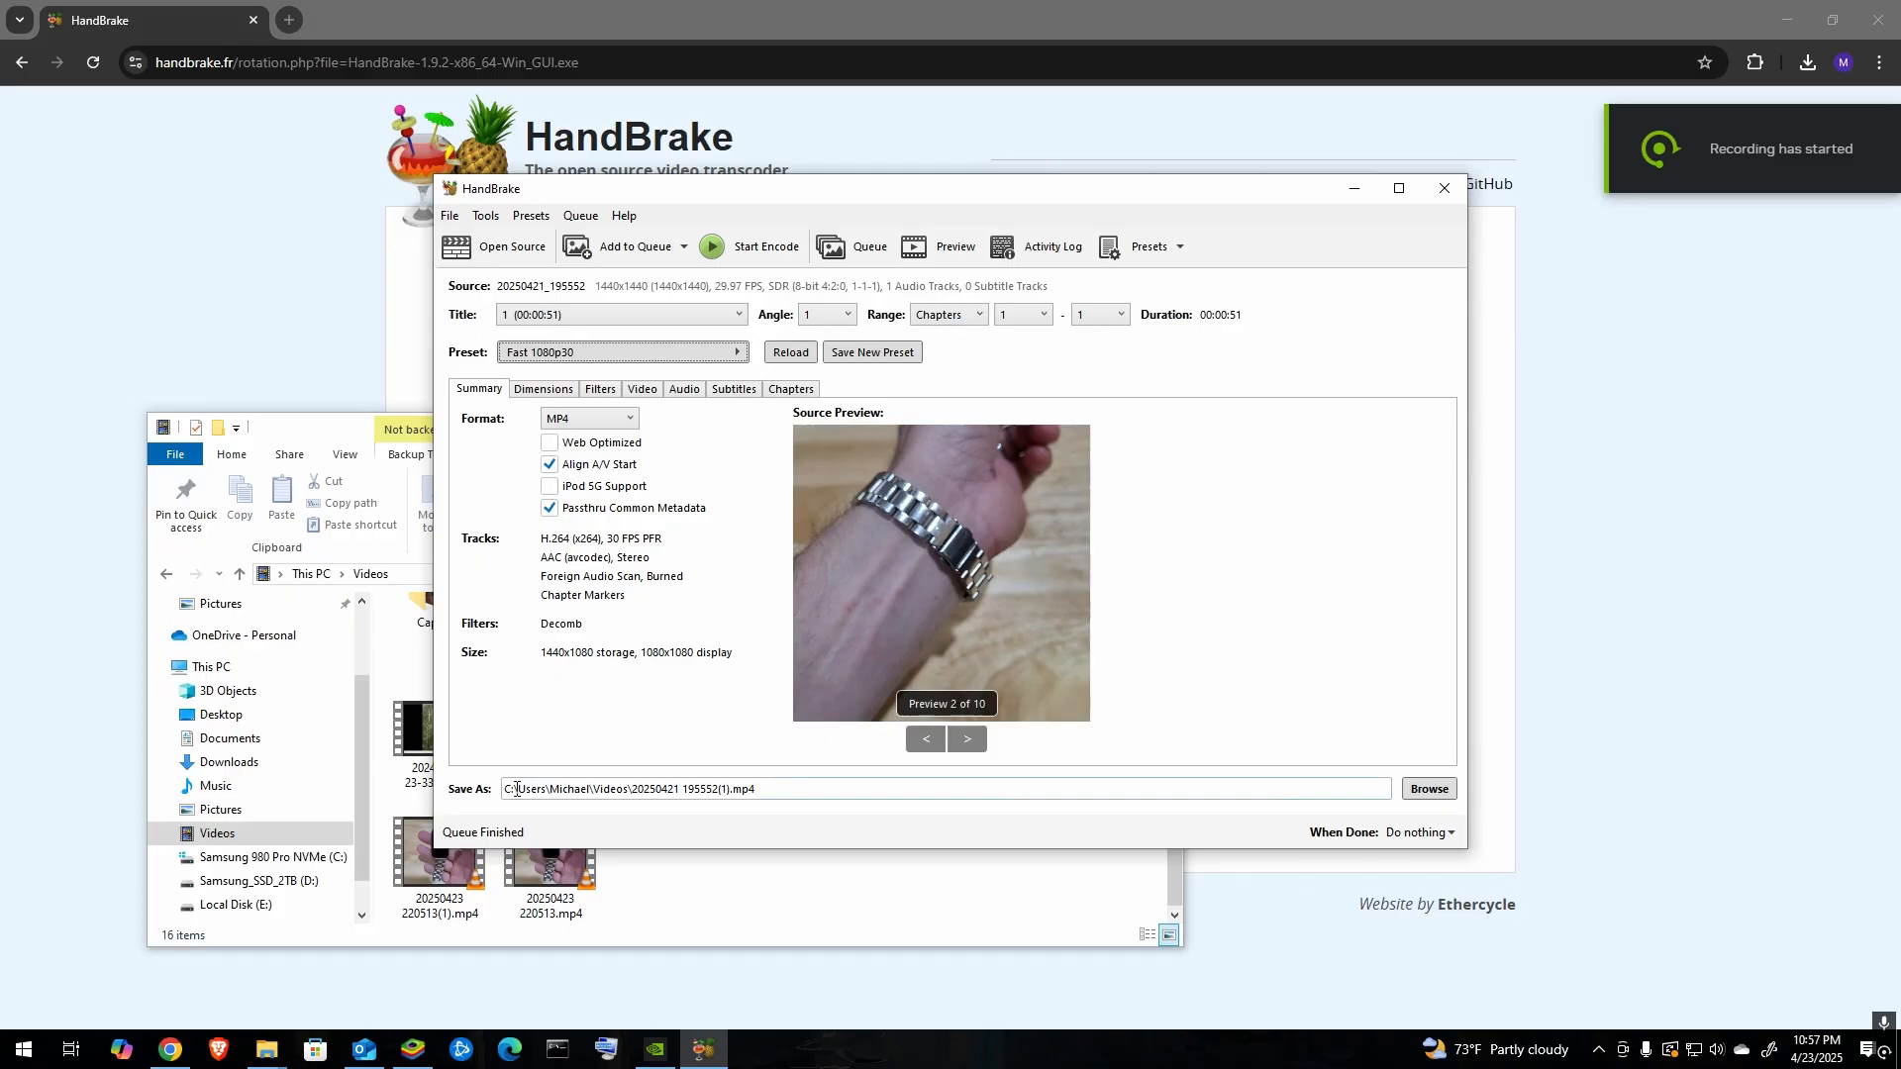
pyautogui.moveTo(685, 903)
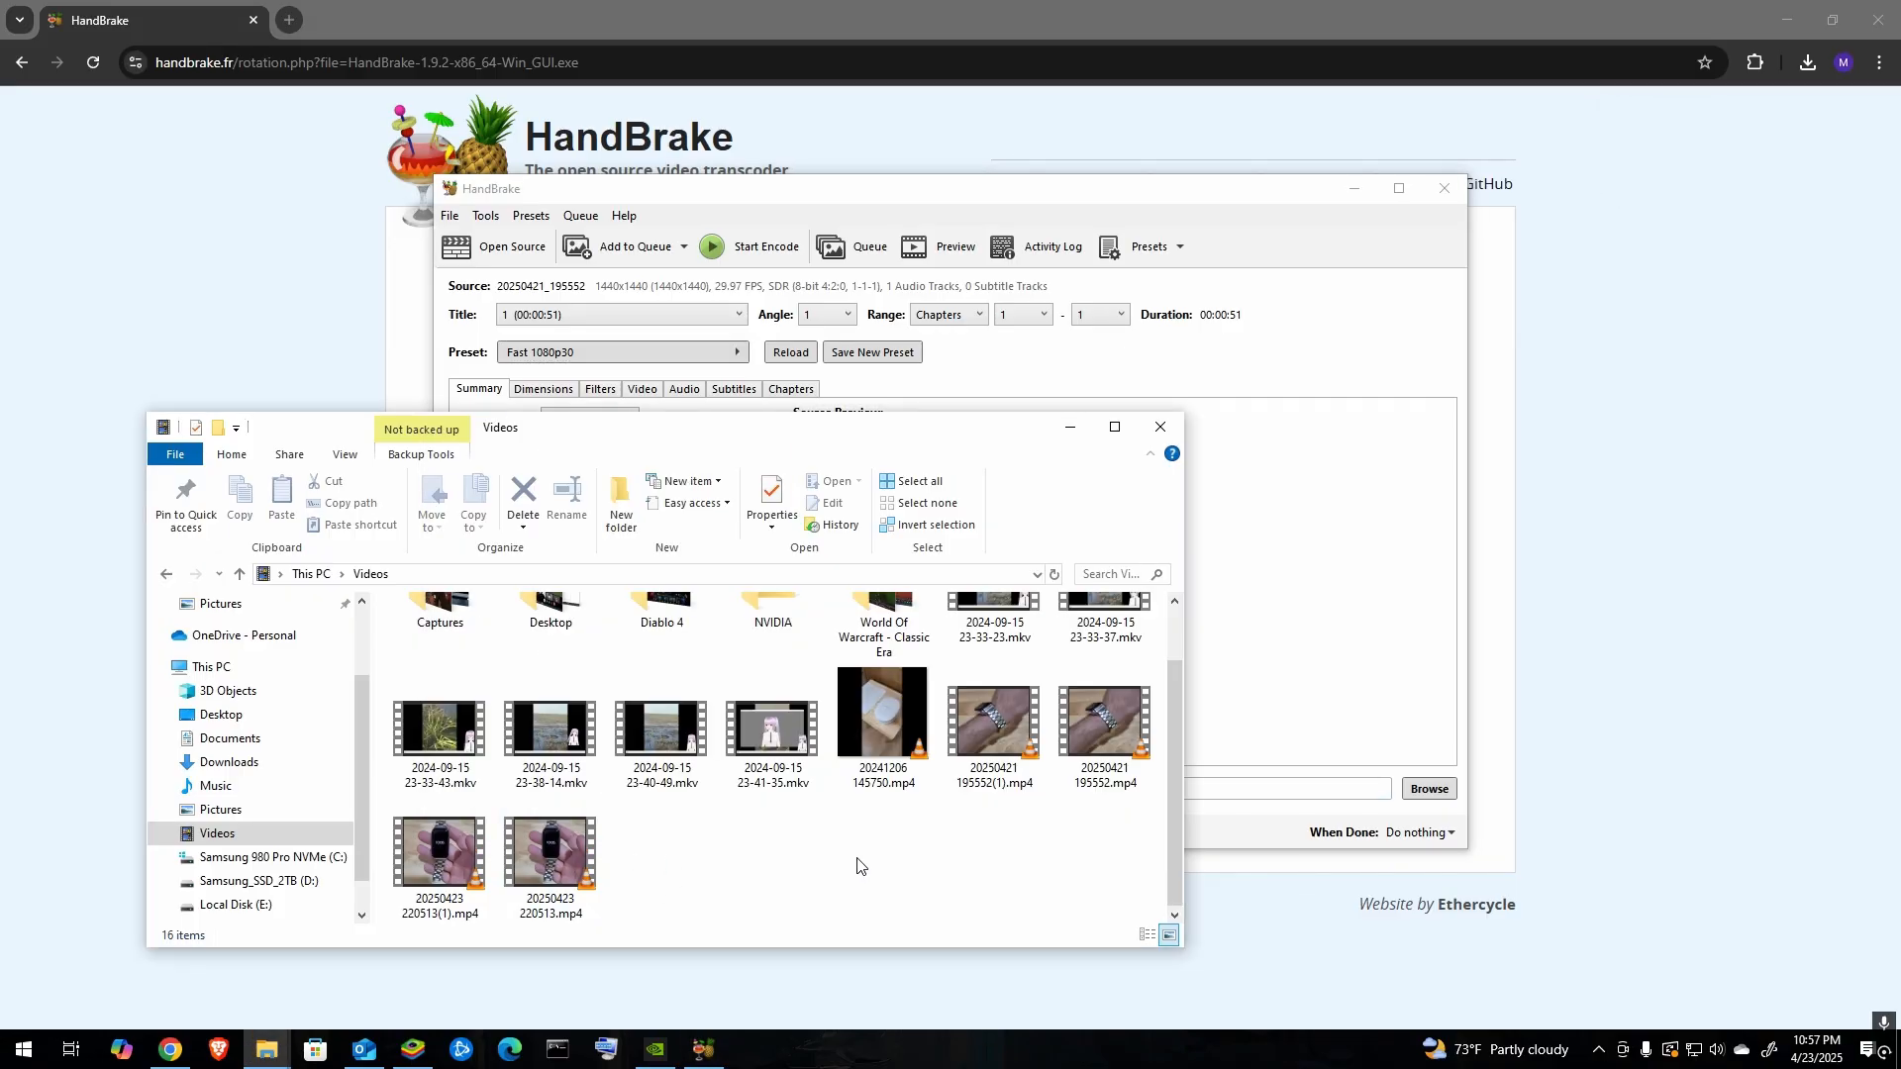
pyautogui.moveTo(886, 868)
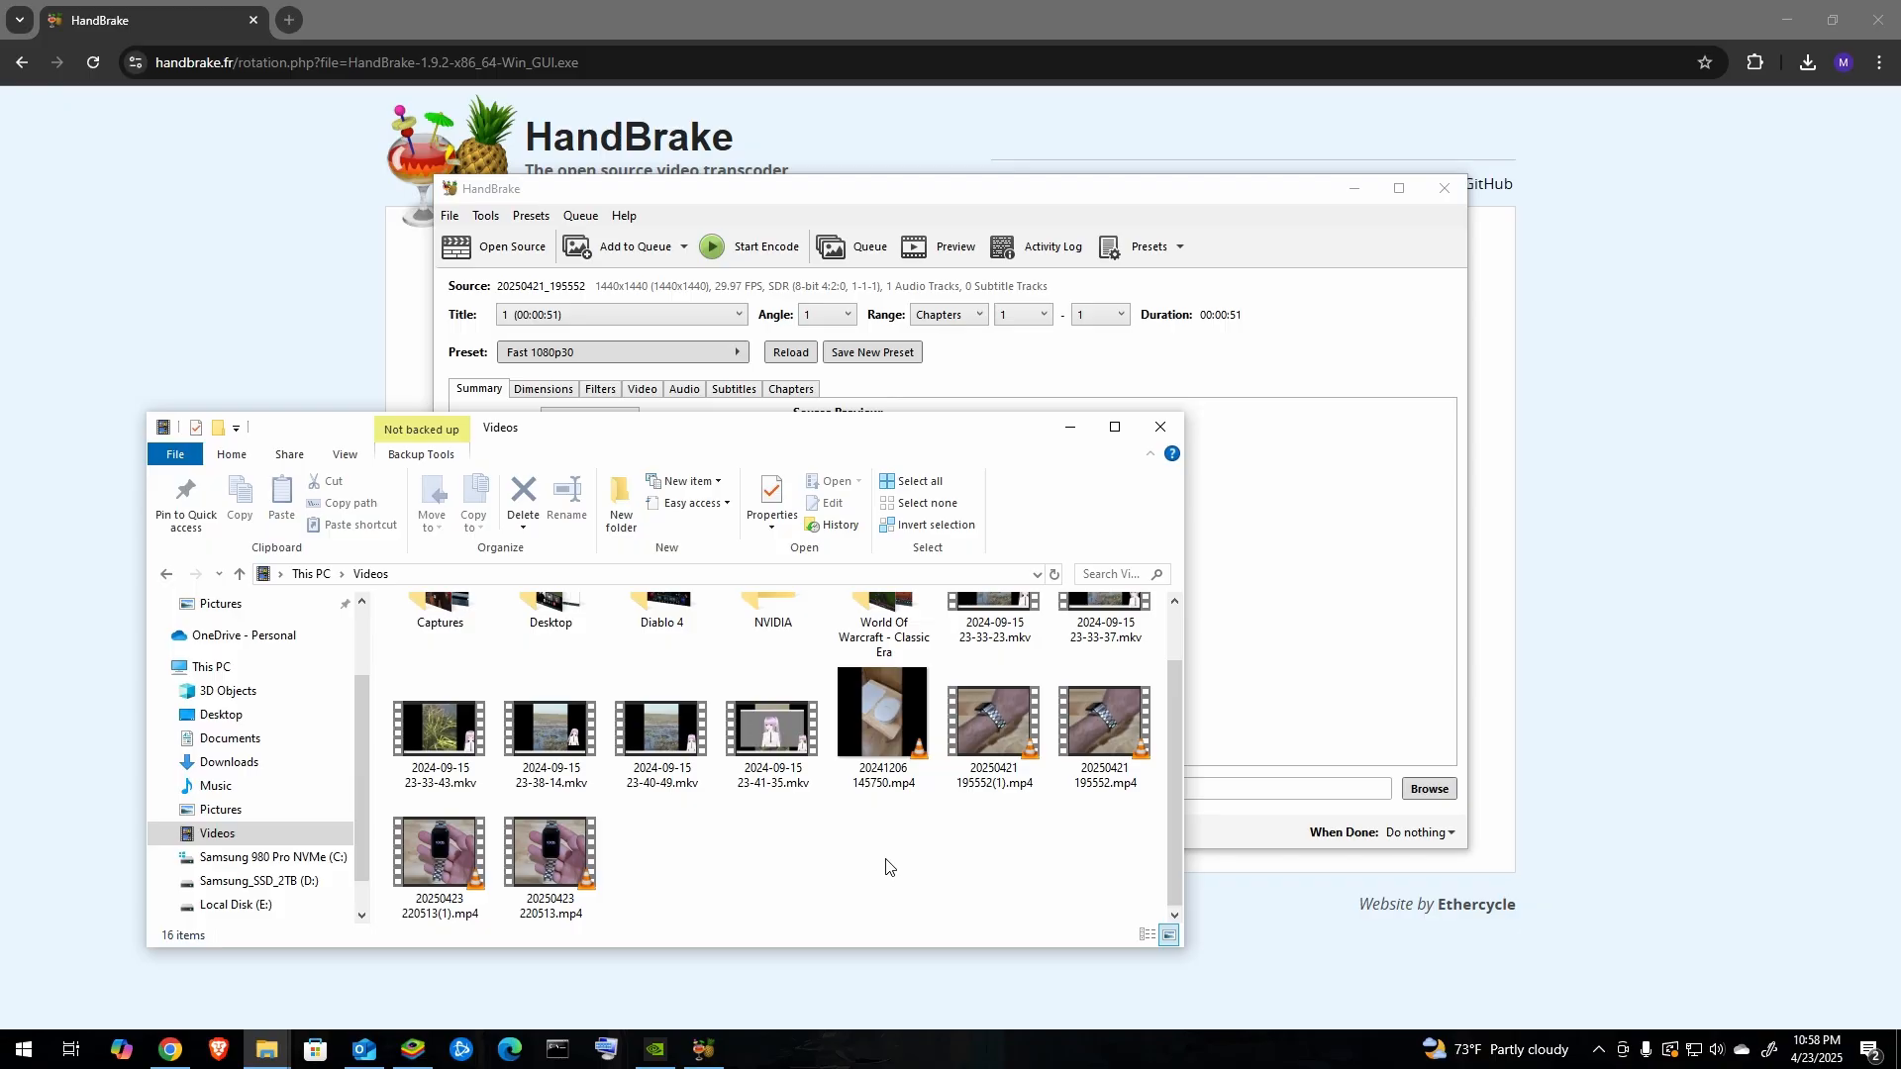